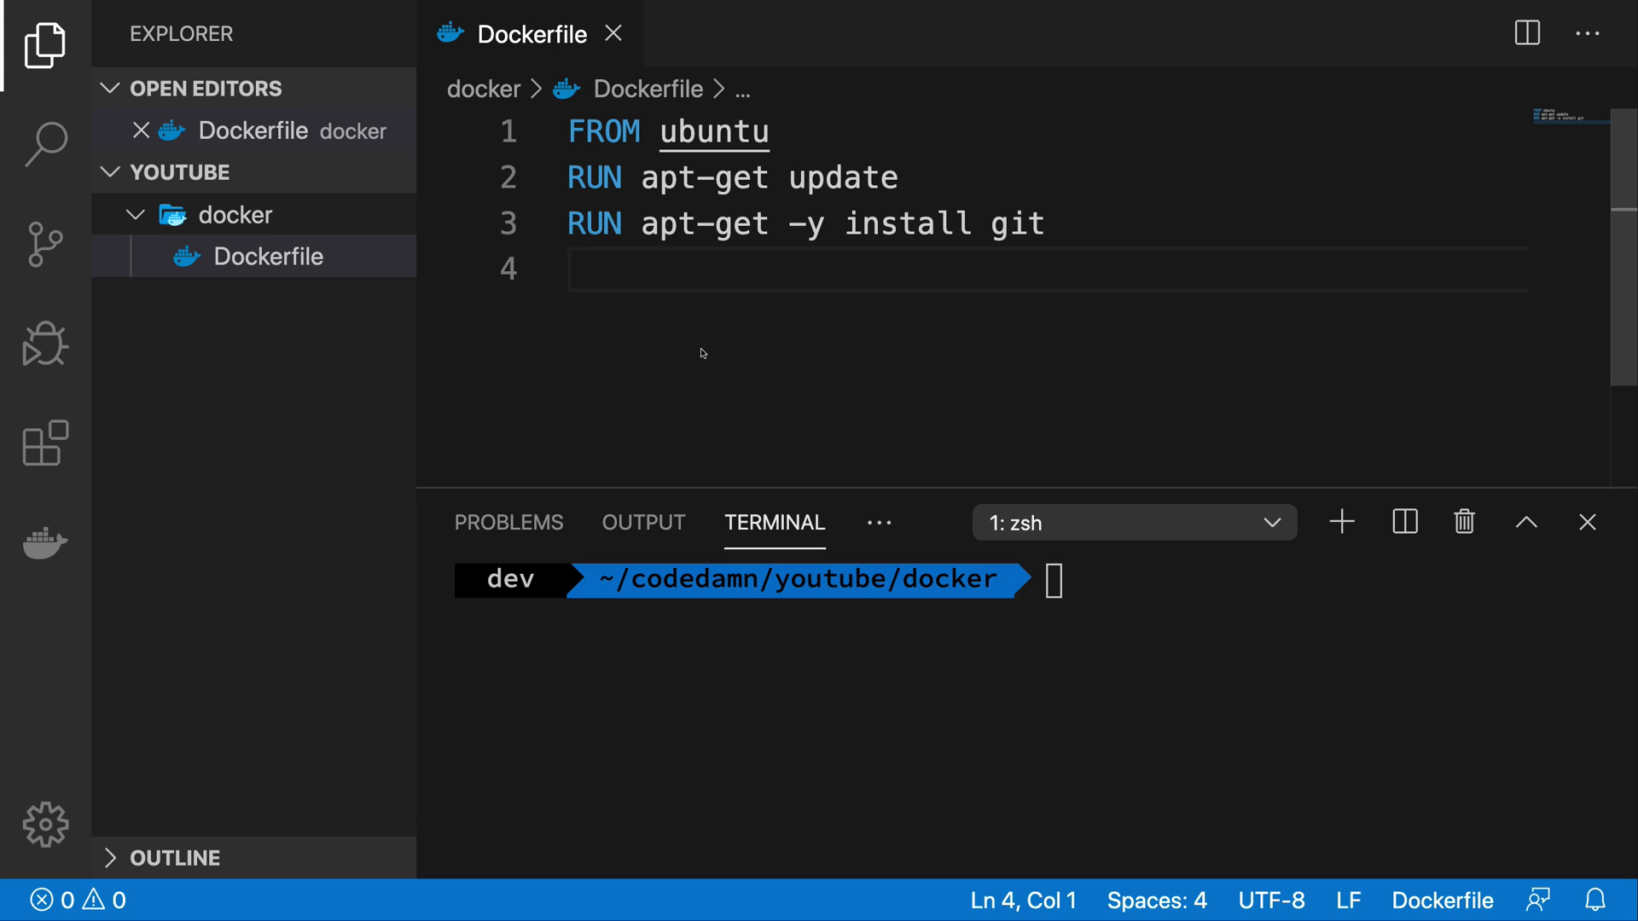
# Insert a new blank line 5 after the git install line in the Dockerfile.
pyautogui.press('Enter')
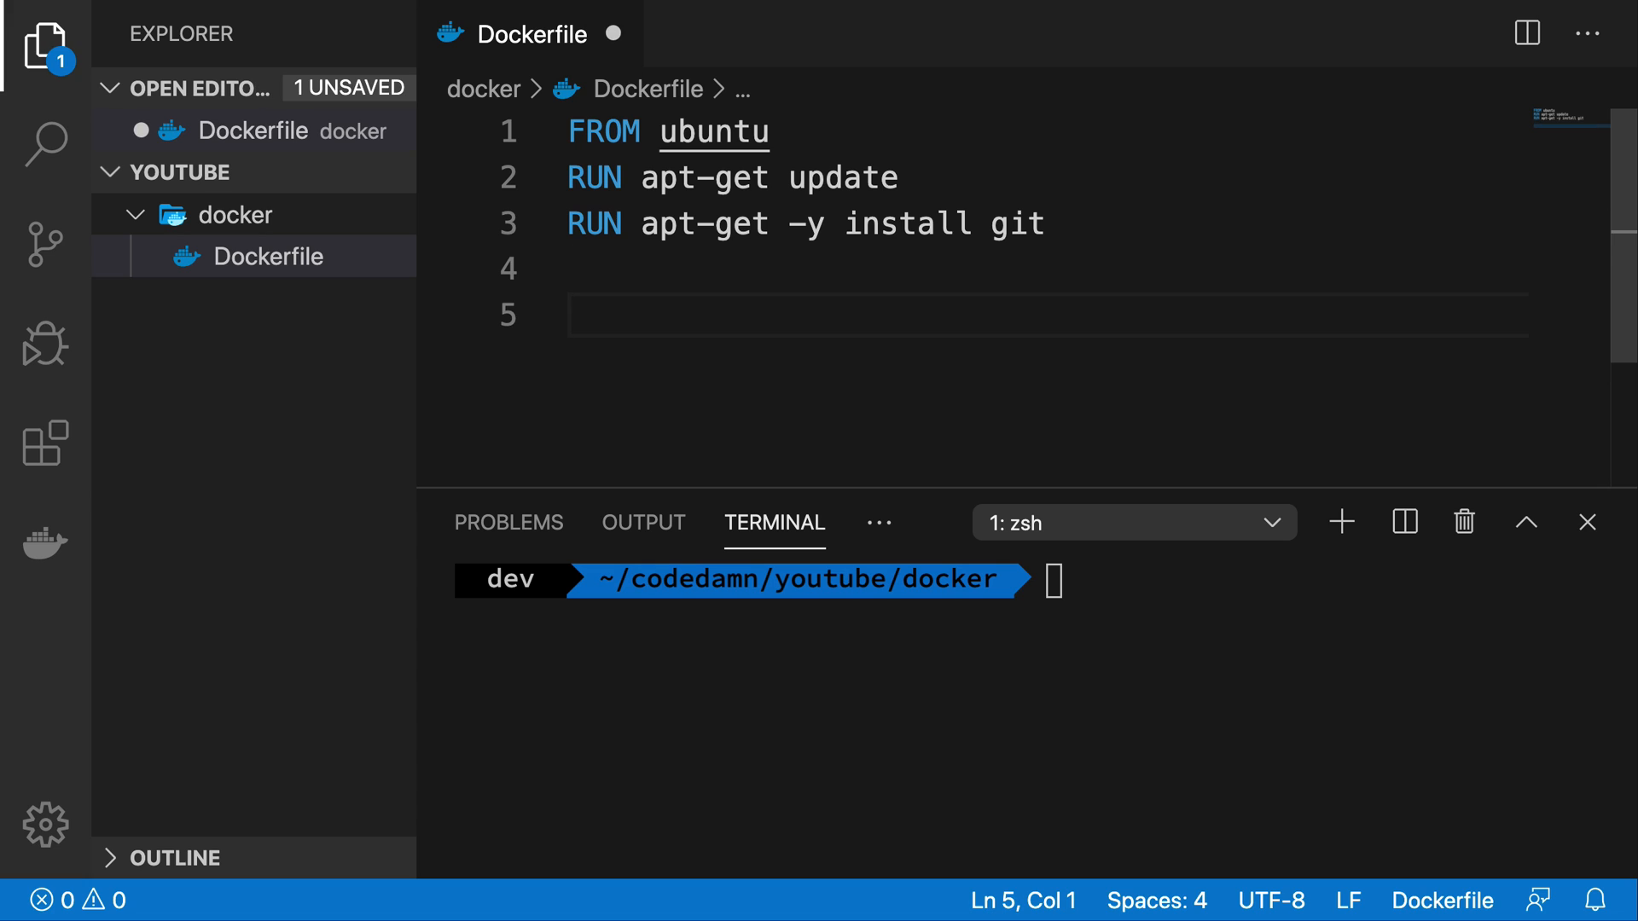
# Write COPY flag.txt /root/myflag.txt on line 5 of the Dockerfile.
pyautogui.write('C')
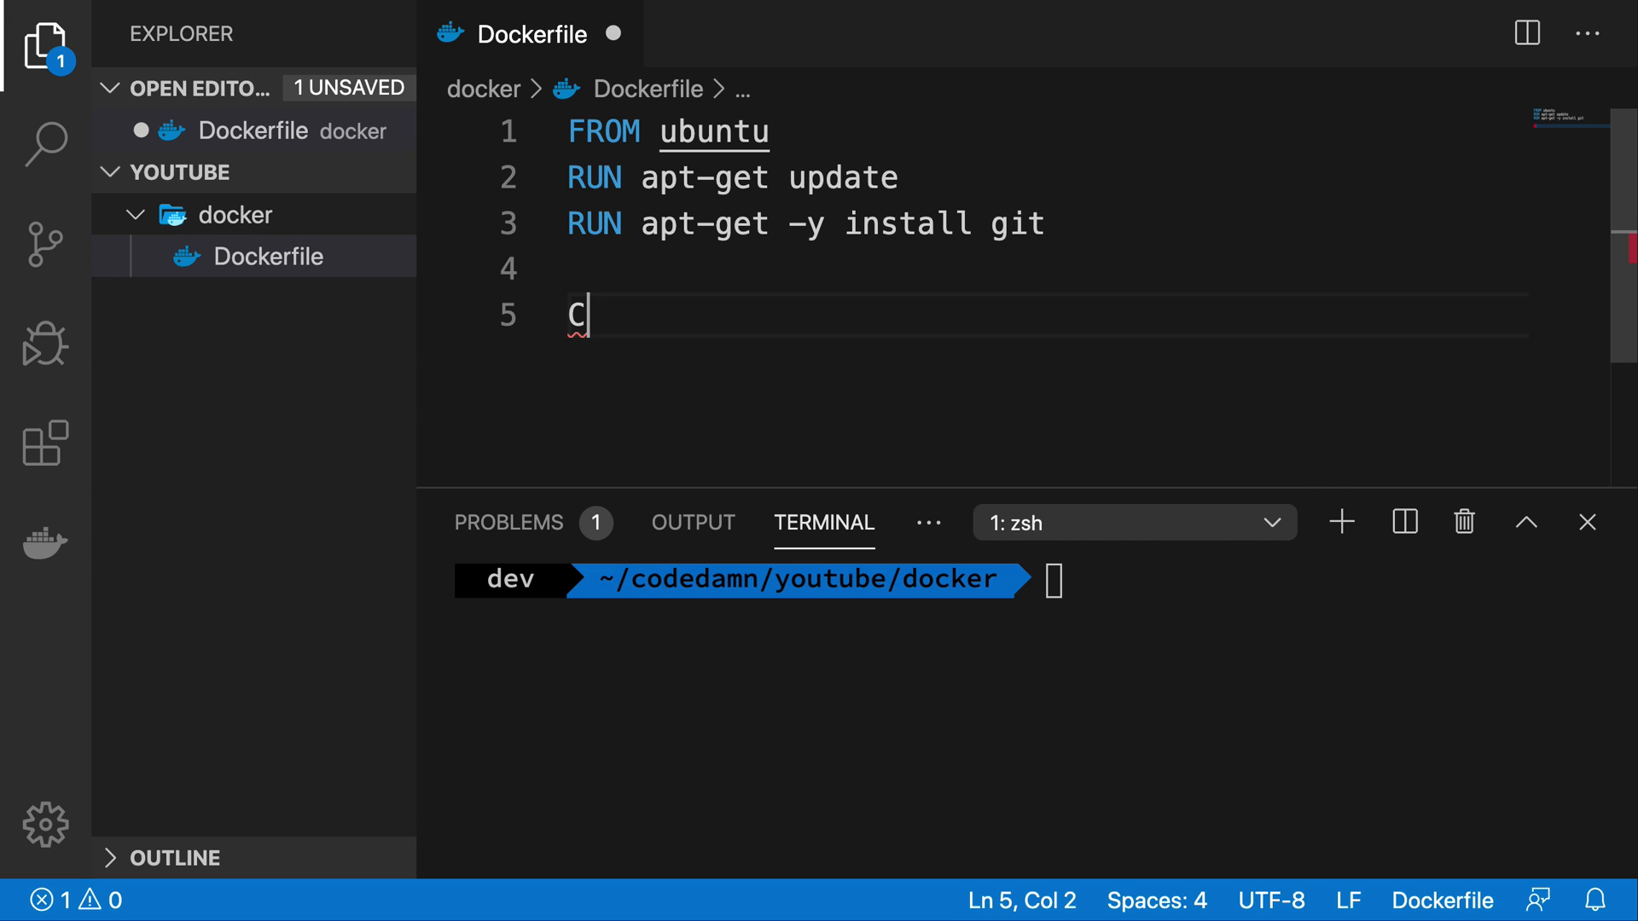
pyautogui.write('OPY')
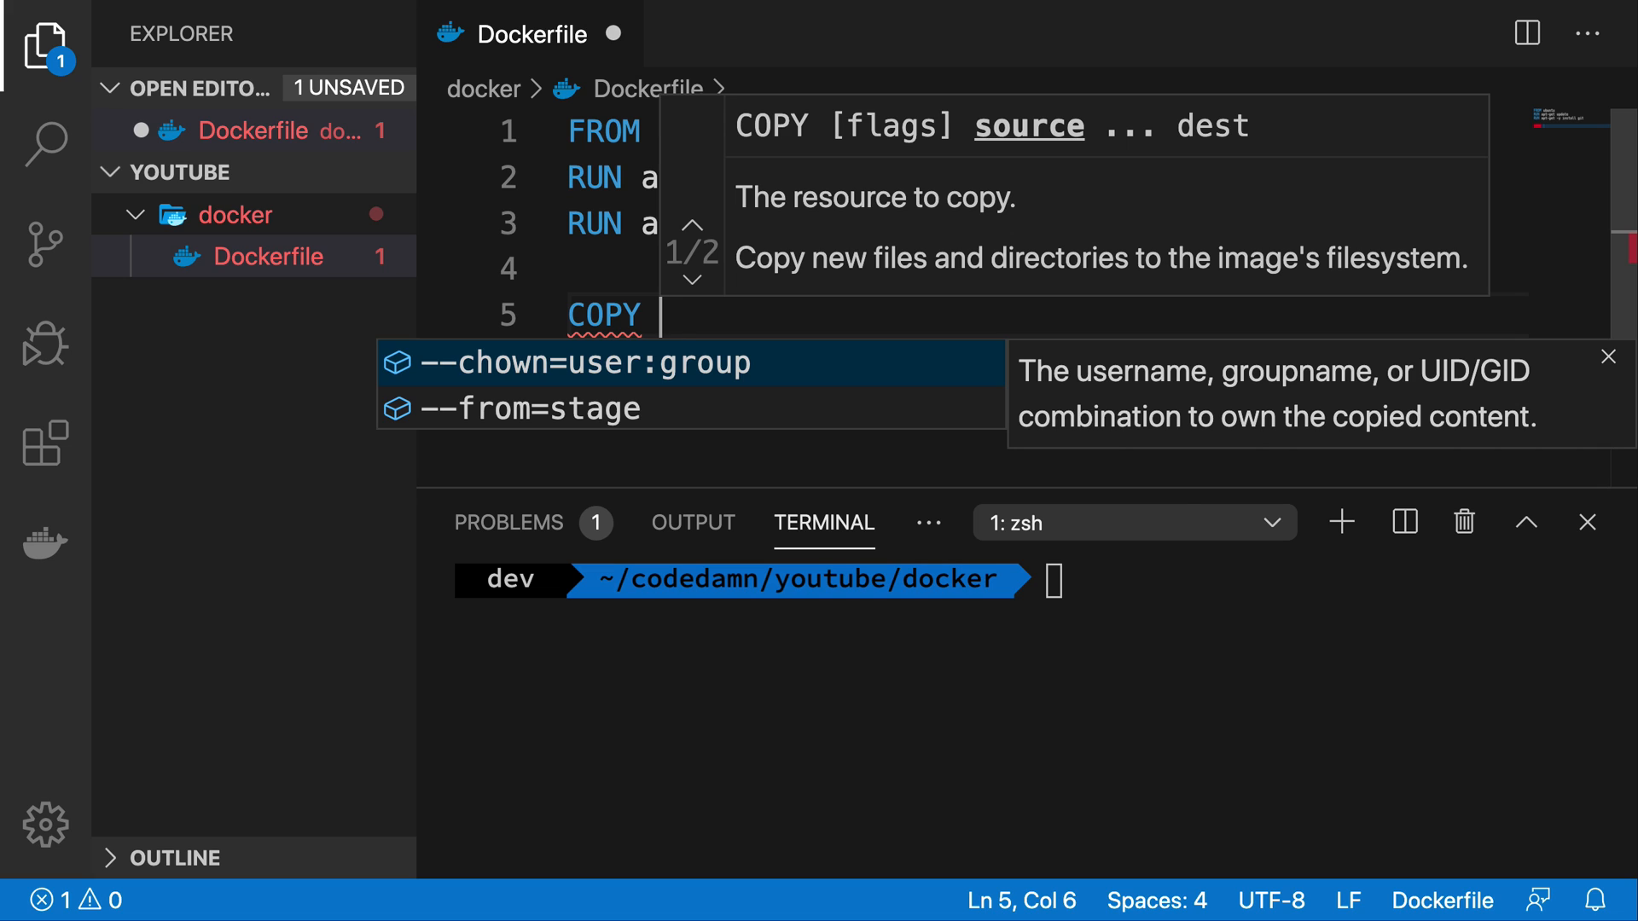
pyautogui.write('flag.txt')
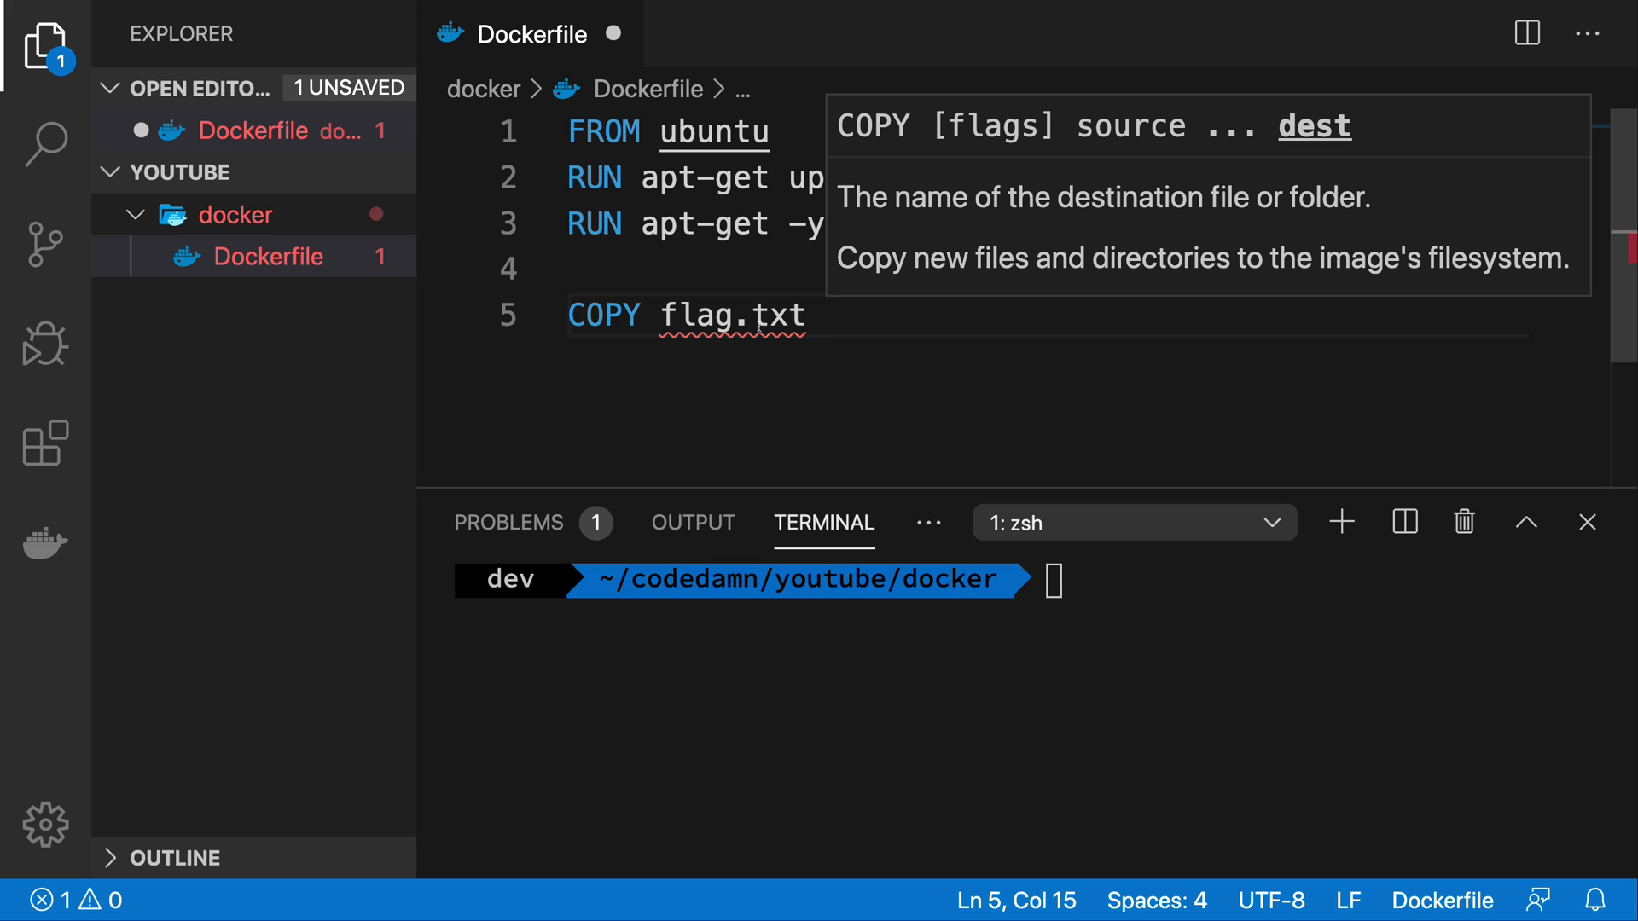
pyautogui.doubleClick(695, 315)
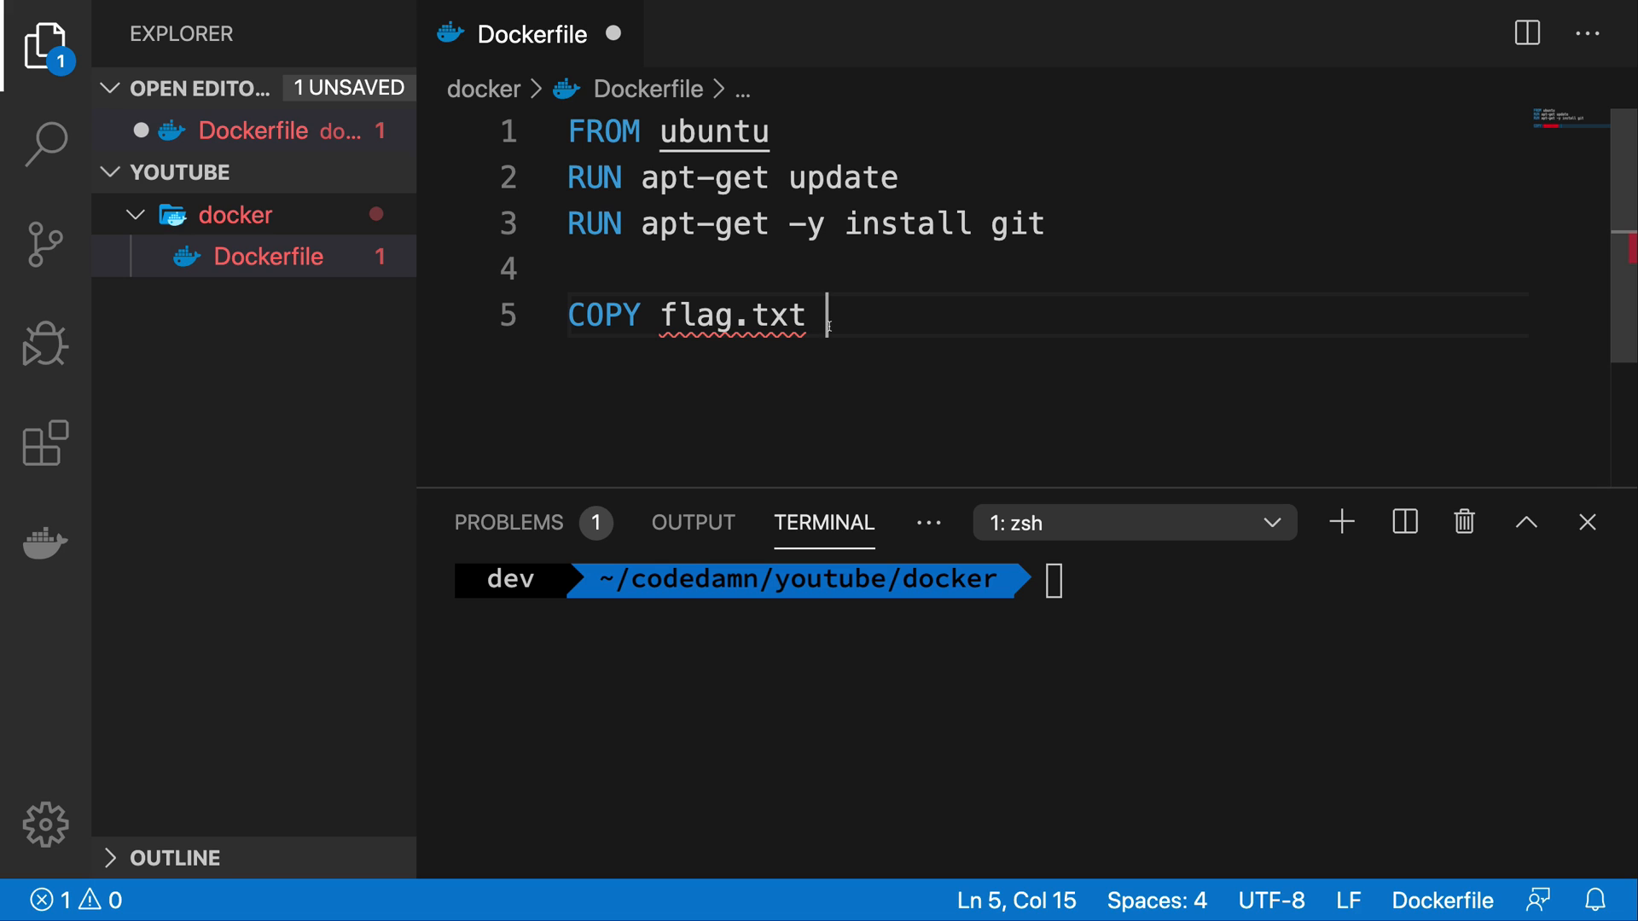
pyautogui.write('/')
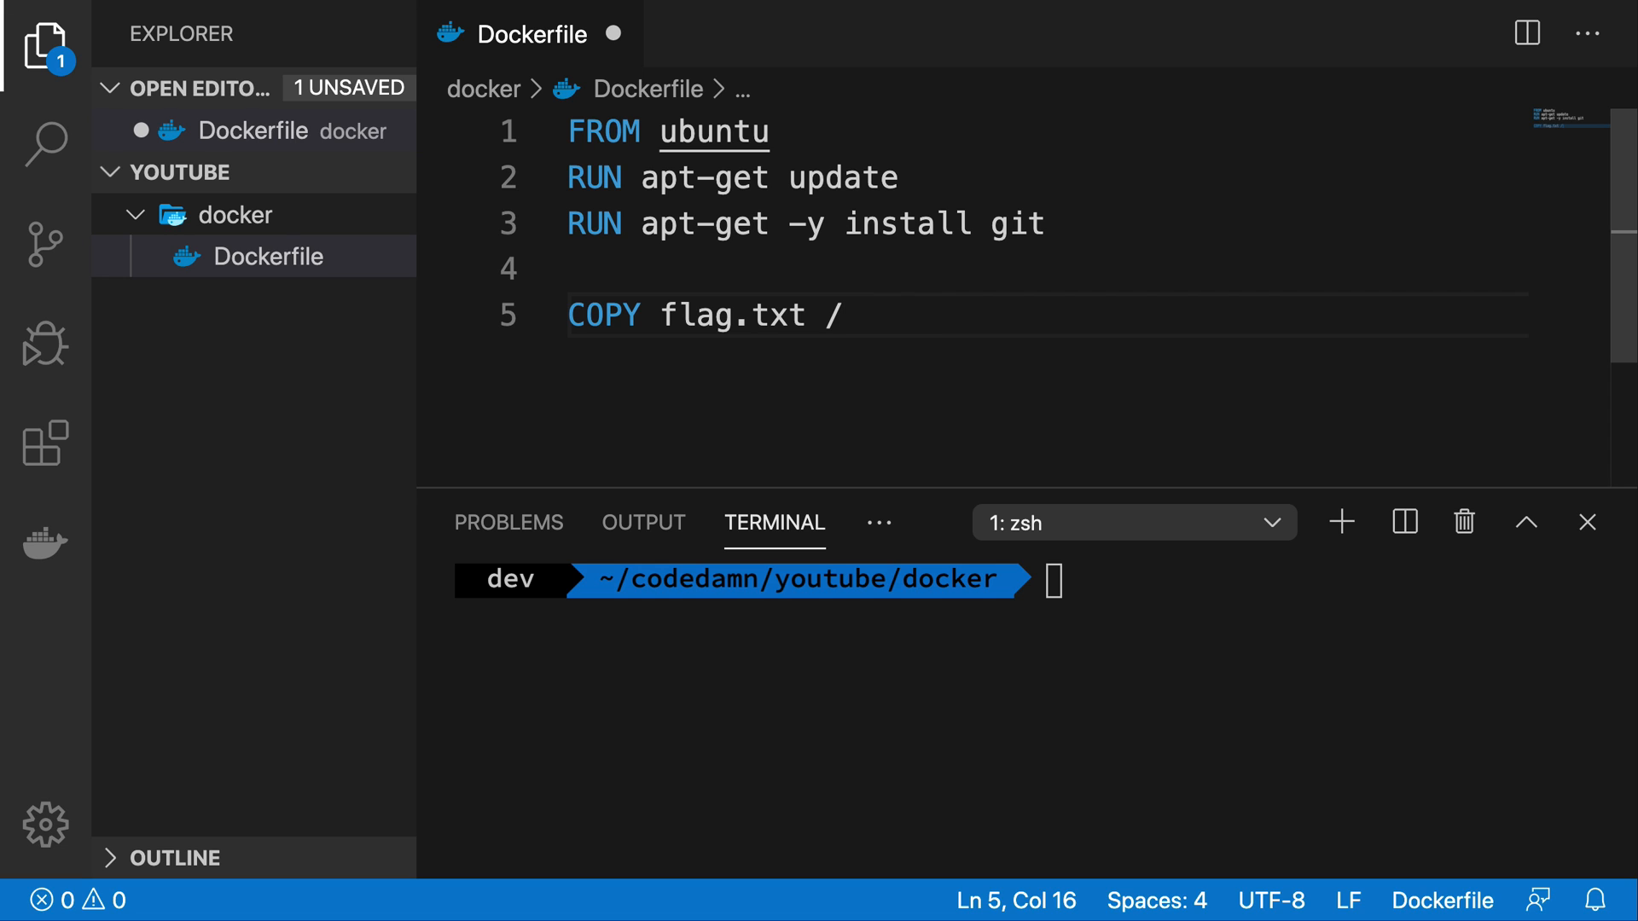
pyautogui.write('root/')
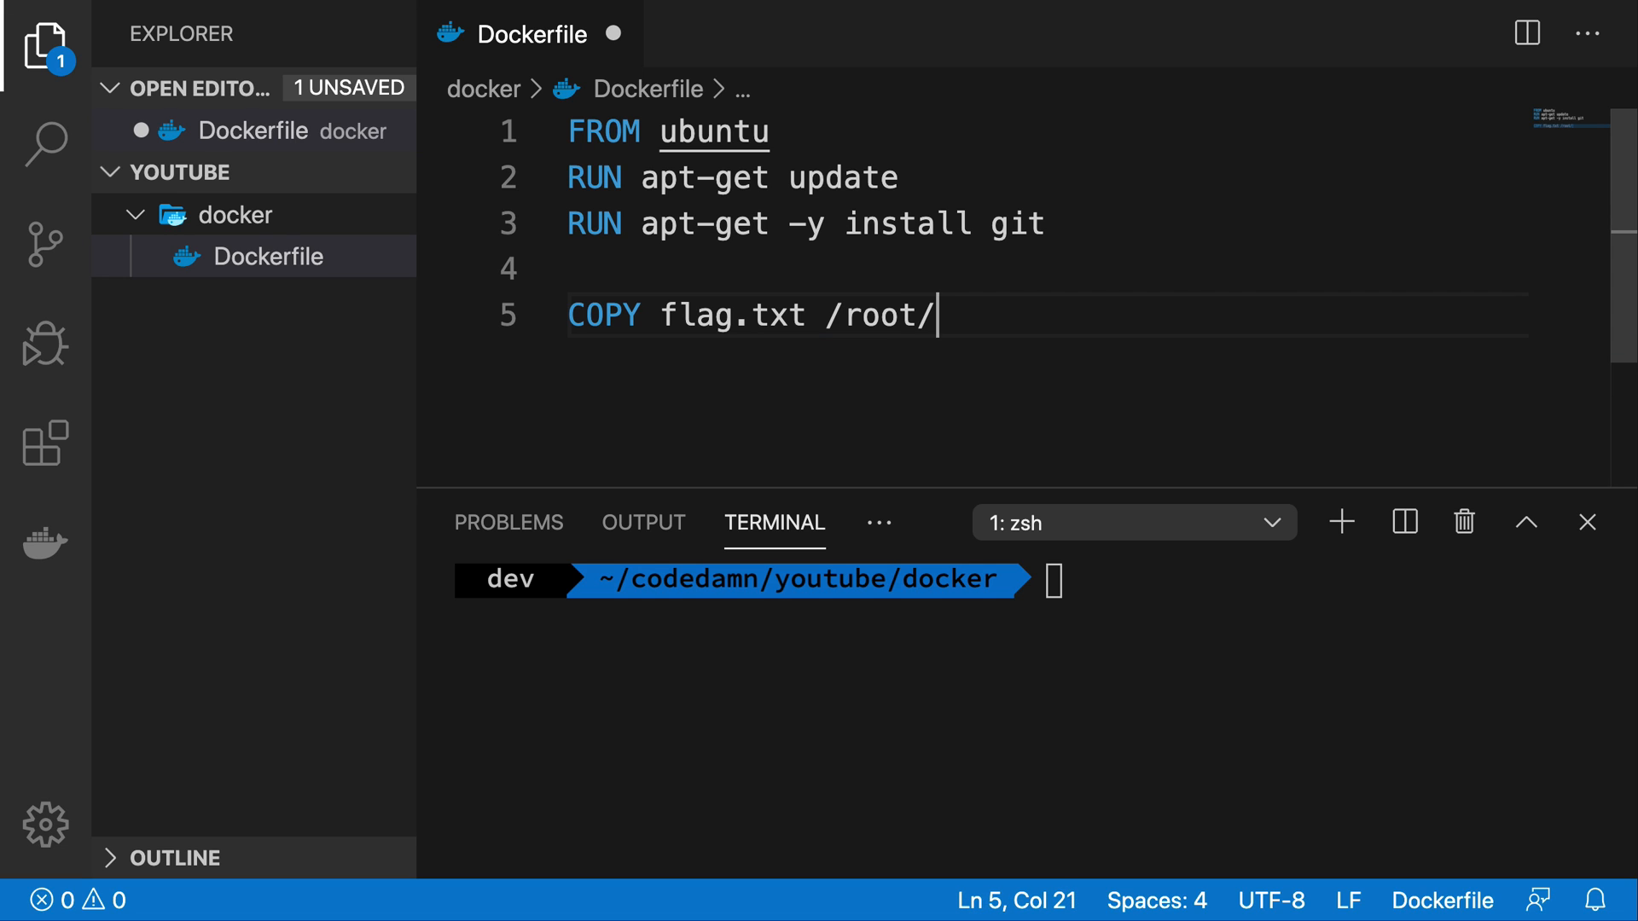
pyautogui.write('myfil')
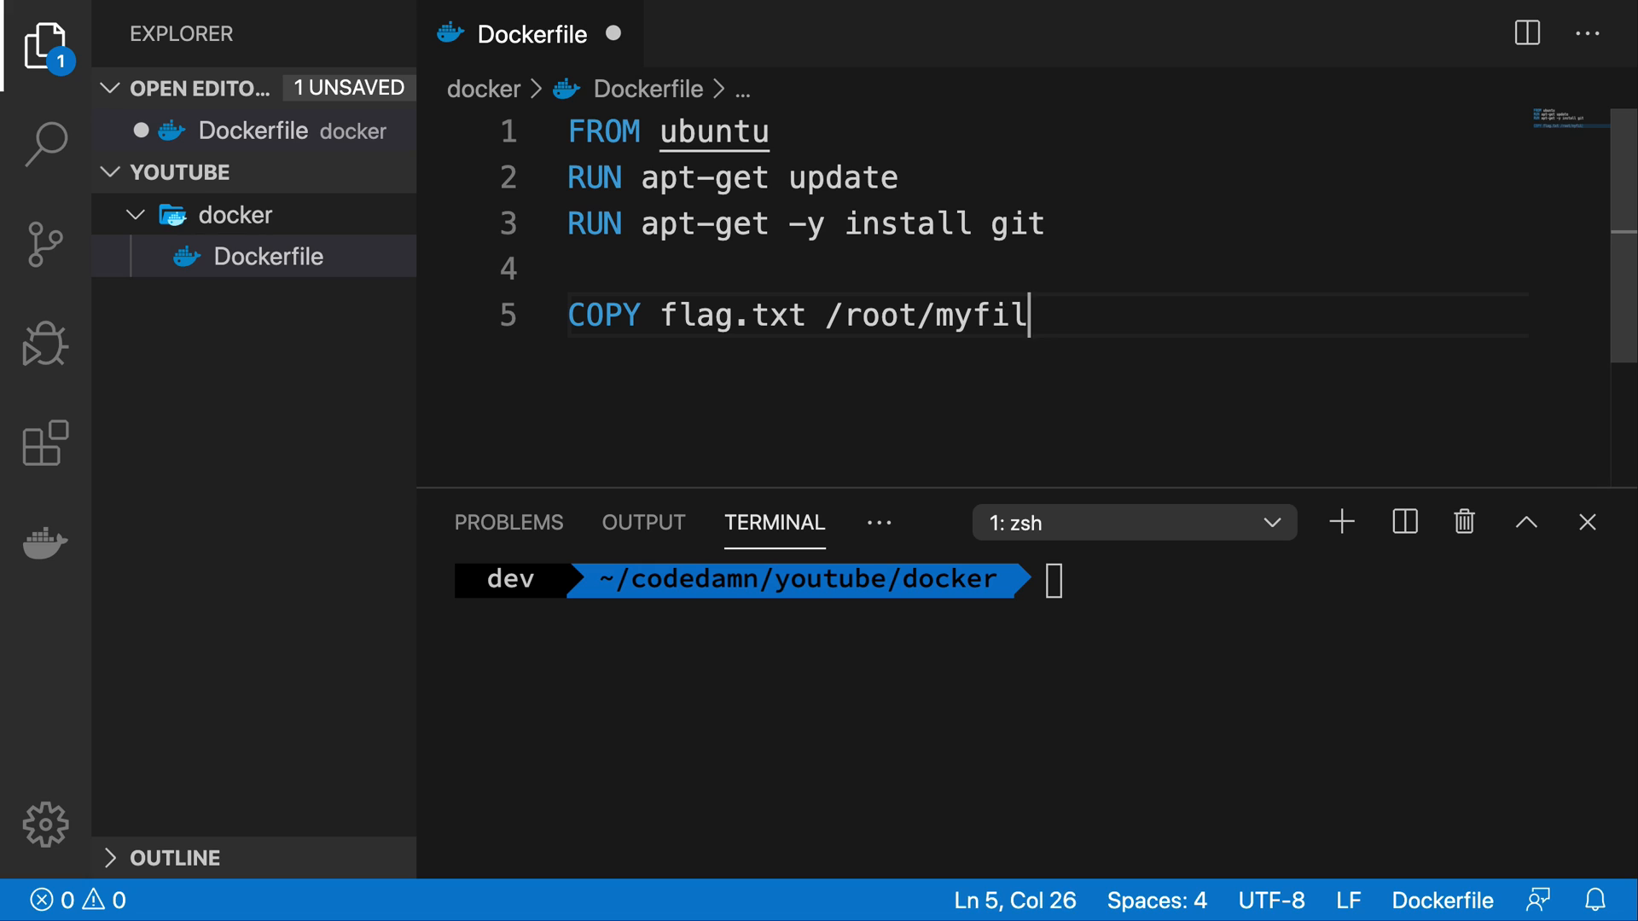
pyautogui.write('ag.txt')
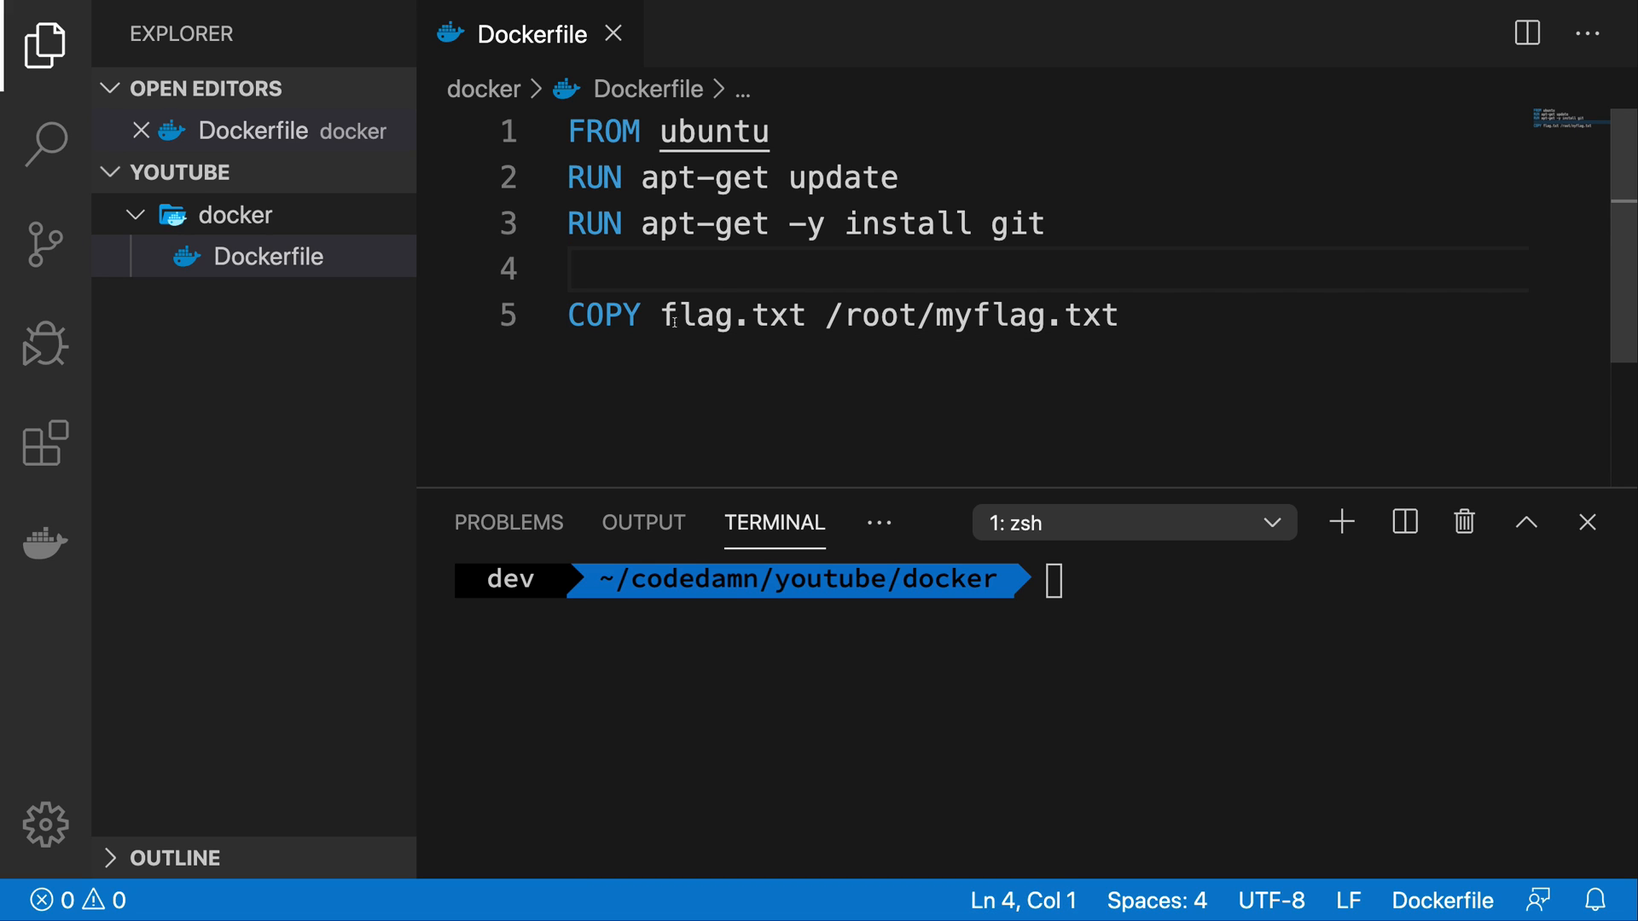
pyautogui.doubleClick(732, 315)
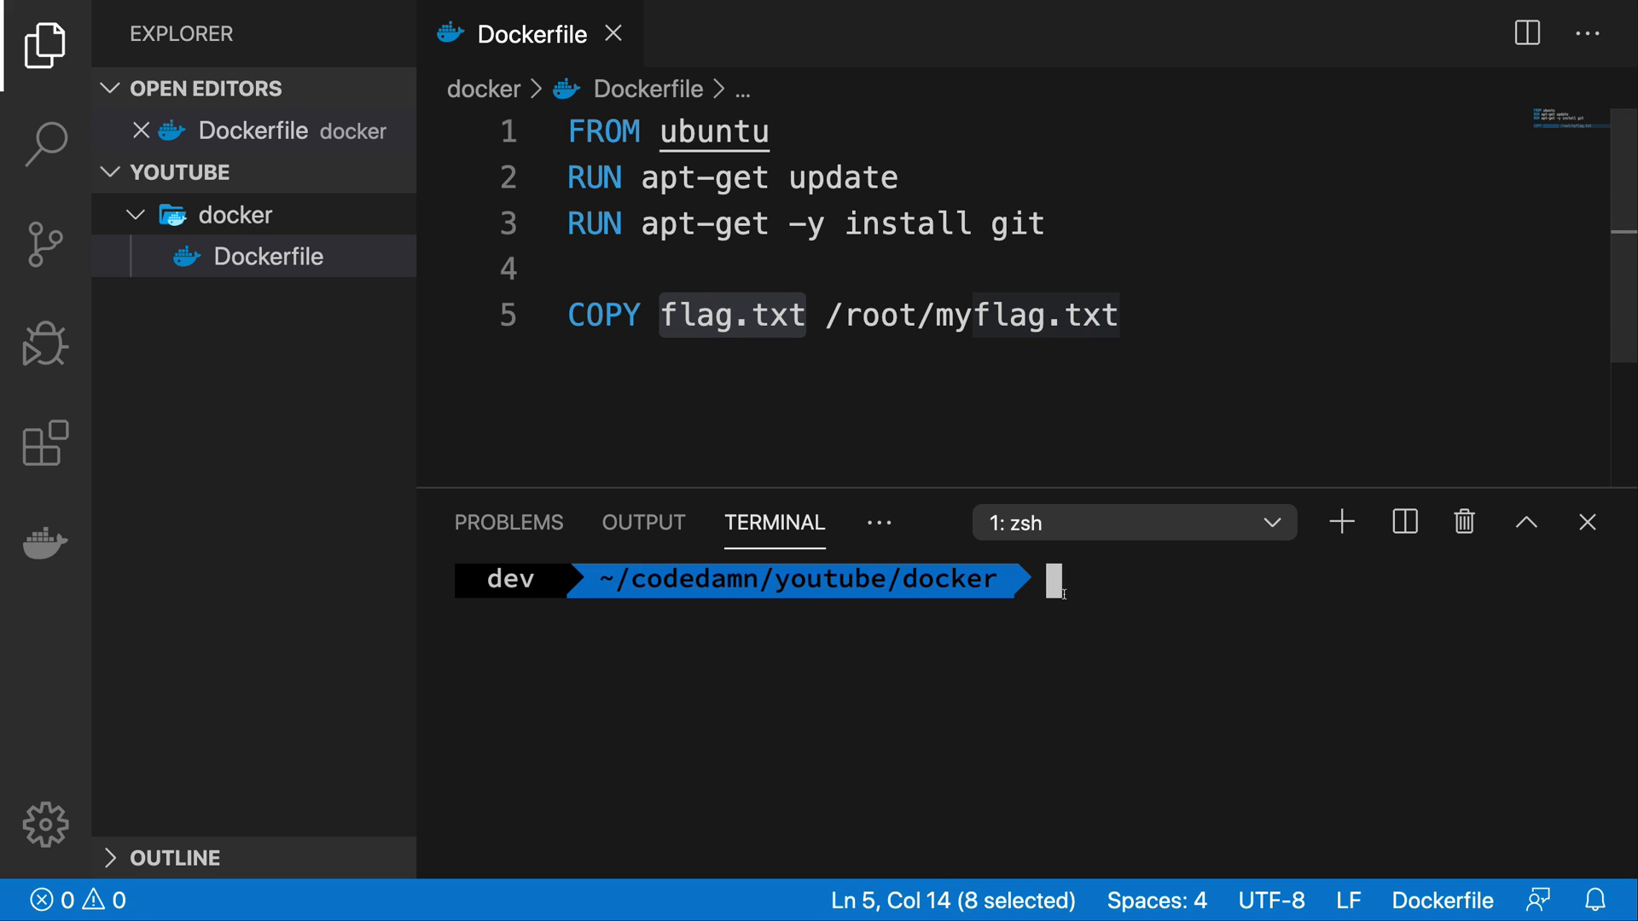
# Enter docker build -t myfirstdockerimage . in the integrated terminal.
pyautogui.write('docker build -t myfirstdockerimage .')
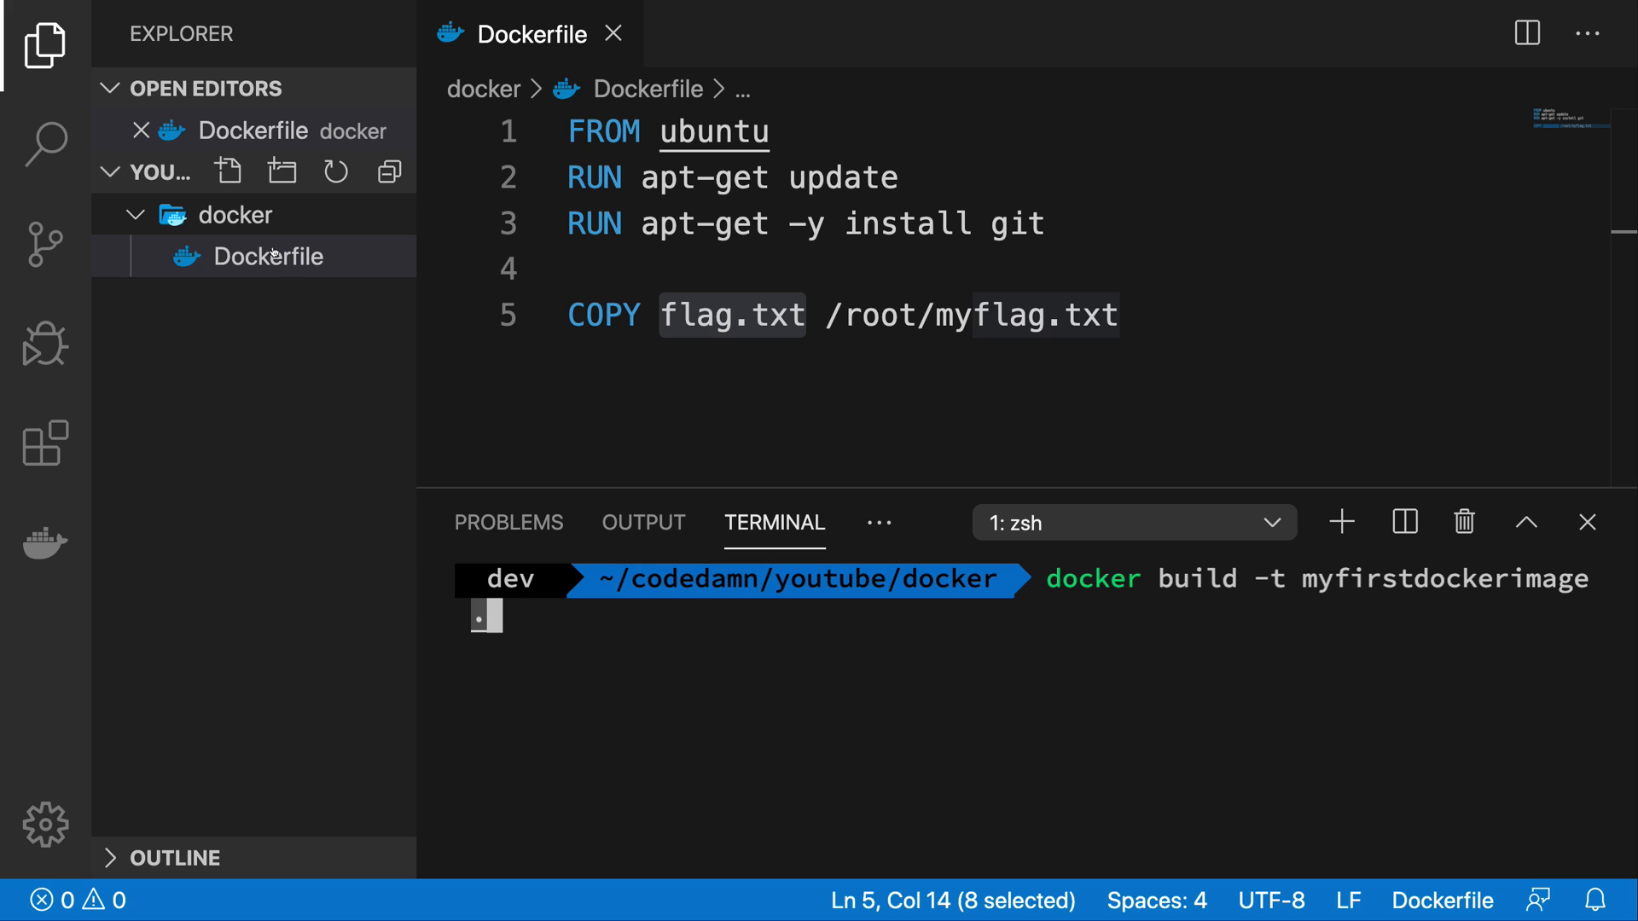
pyautogui.moveTo(797, 338)
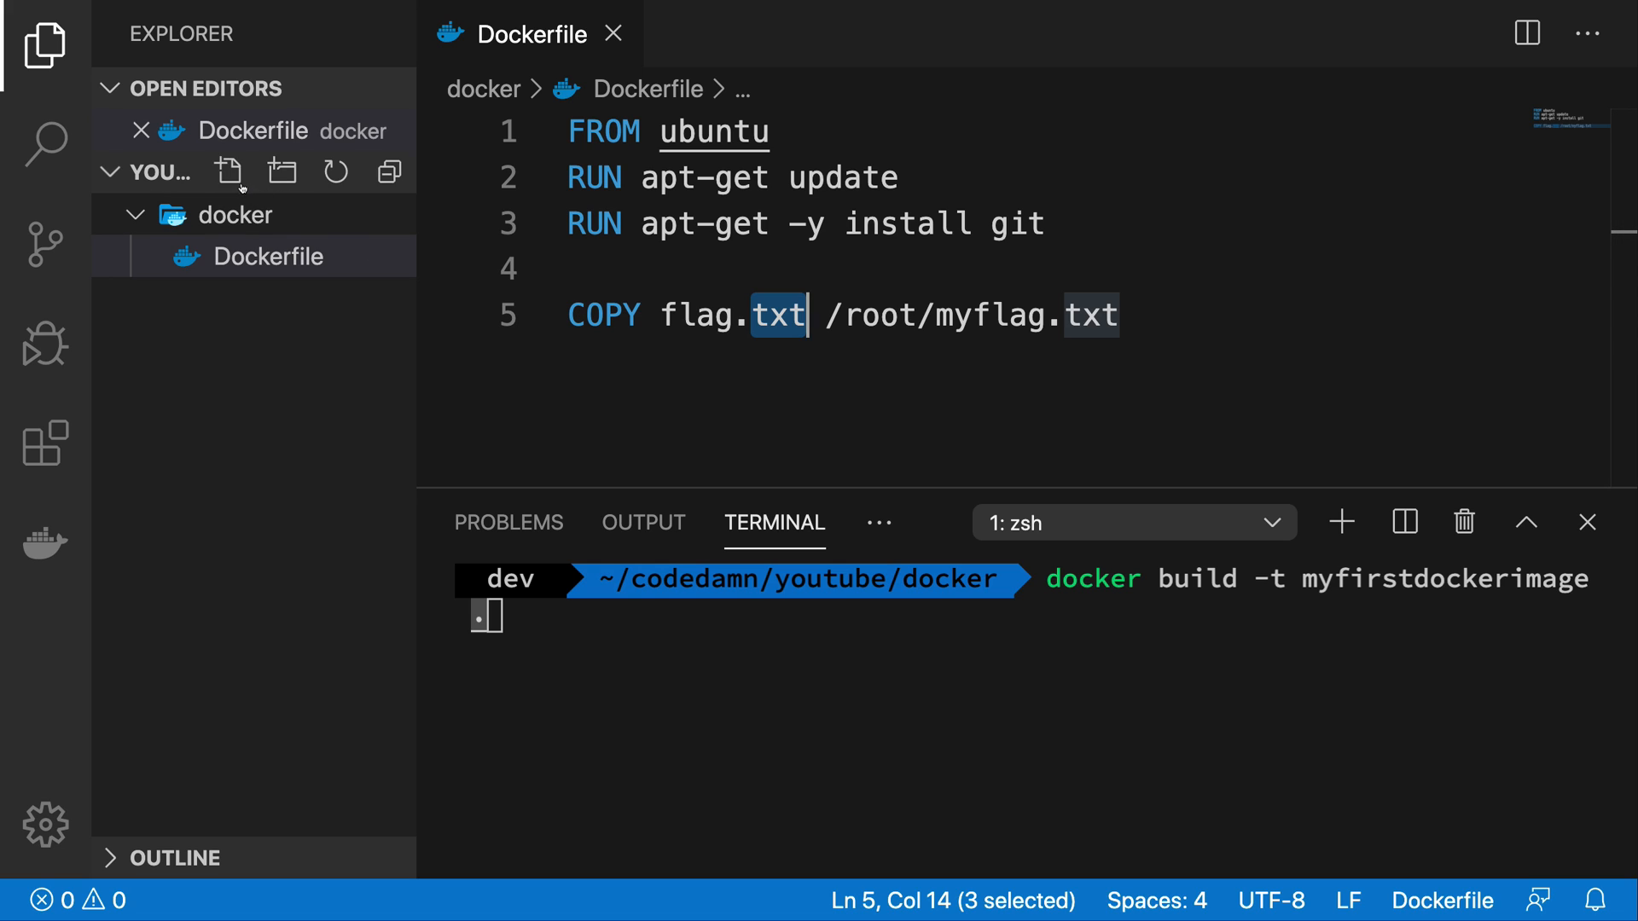
# Create flag.txt with 'hey, I was just on the host machine', then return to the Dockerfile.
pyautogui.click(229, 172)
pyautogui.write('flag.txt')
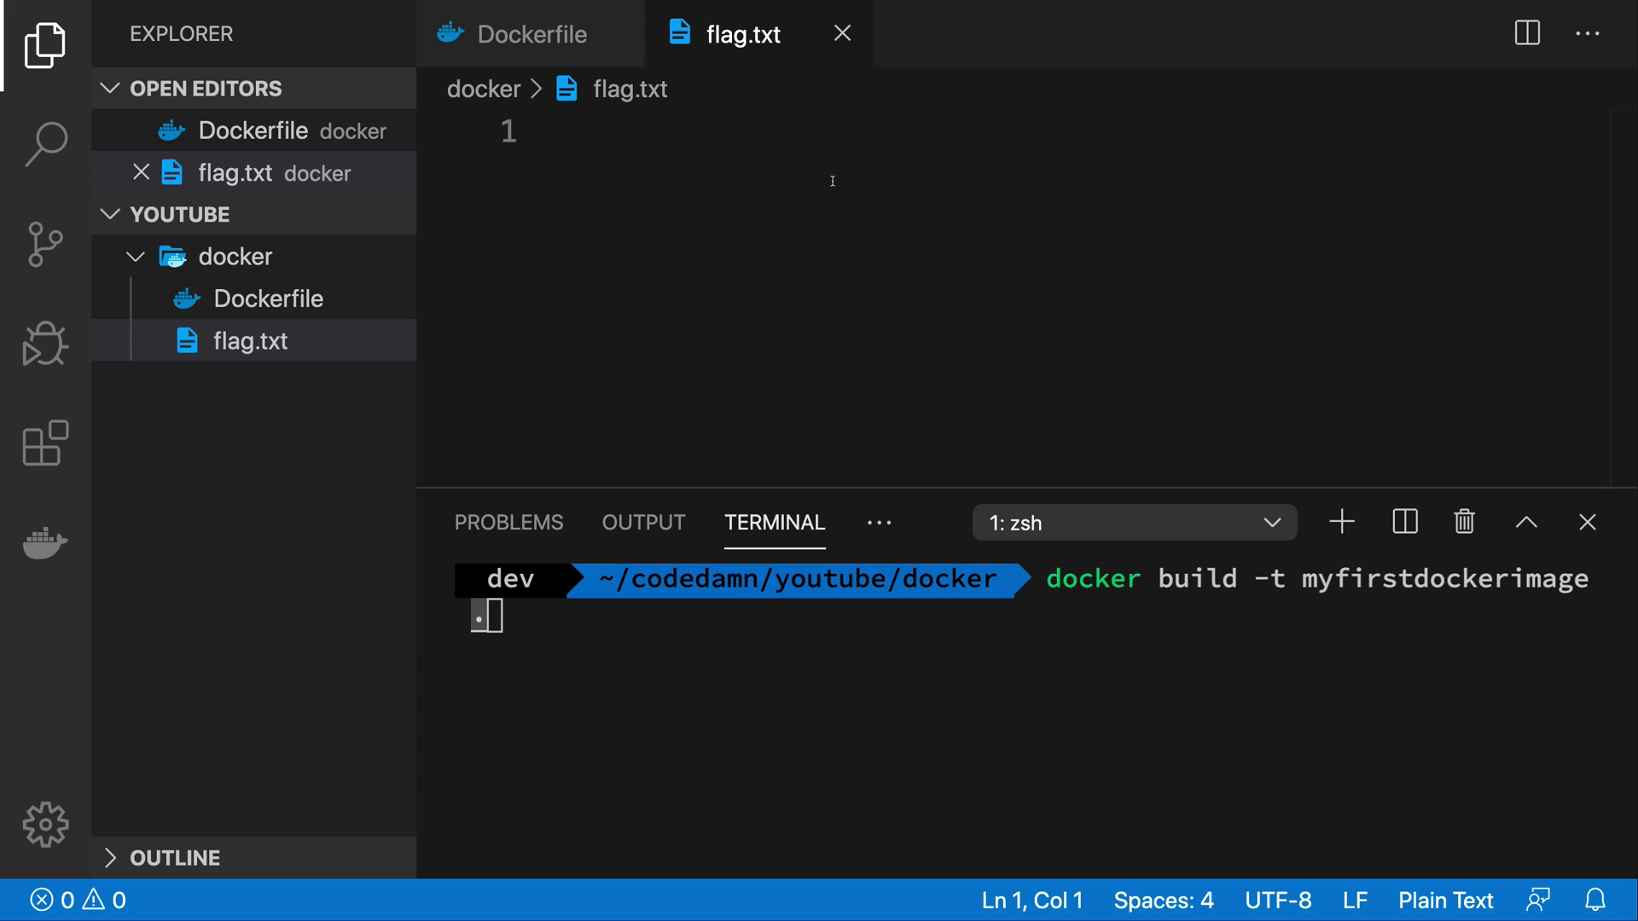
pyautogui.write('hey, I was just on')
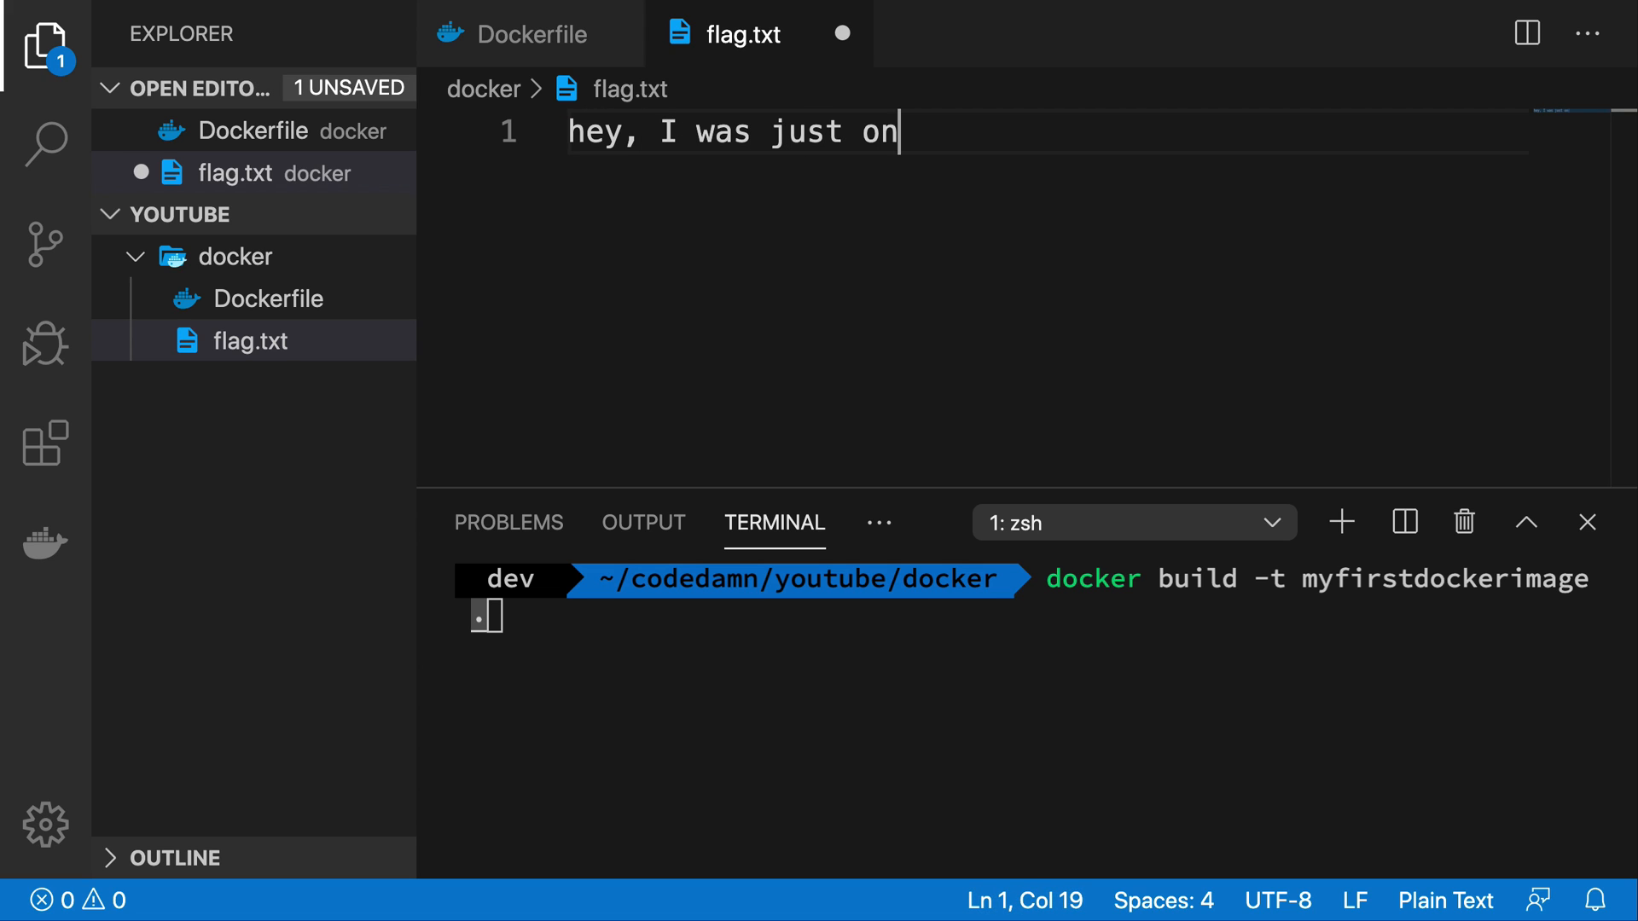
pyautogui.write('the host machine')
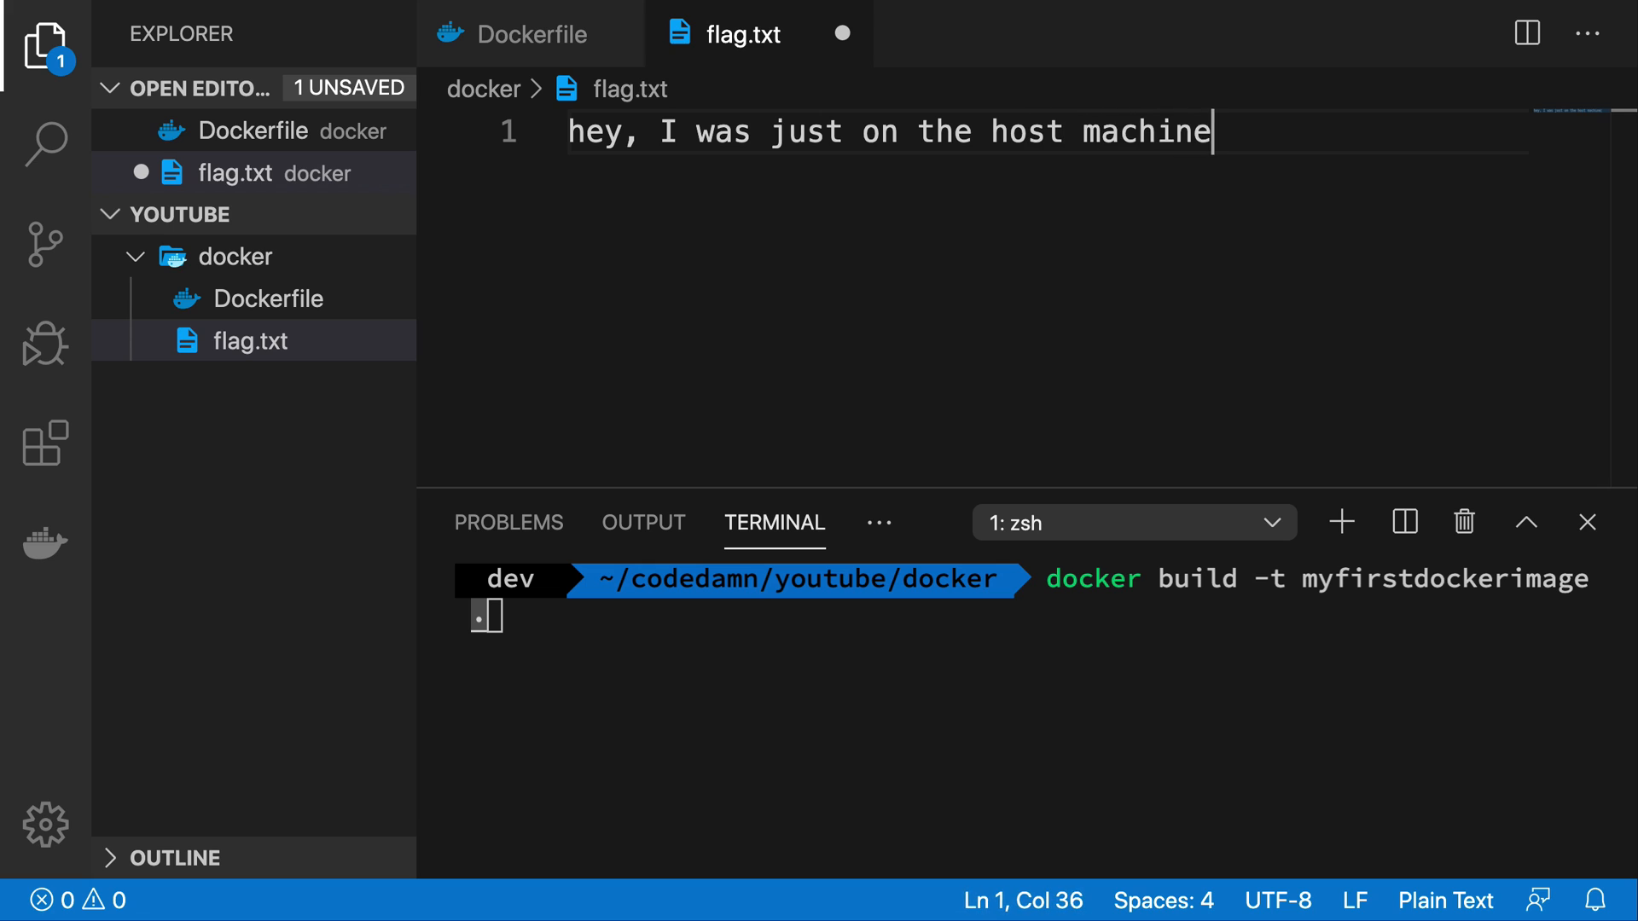
pyautogui.click(530, 34)
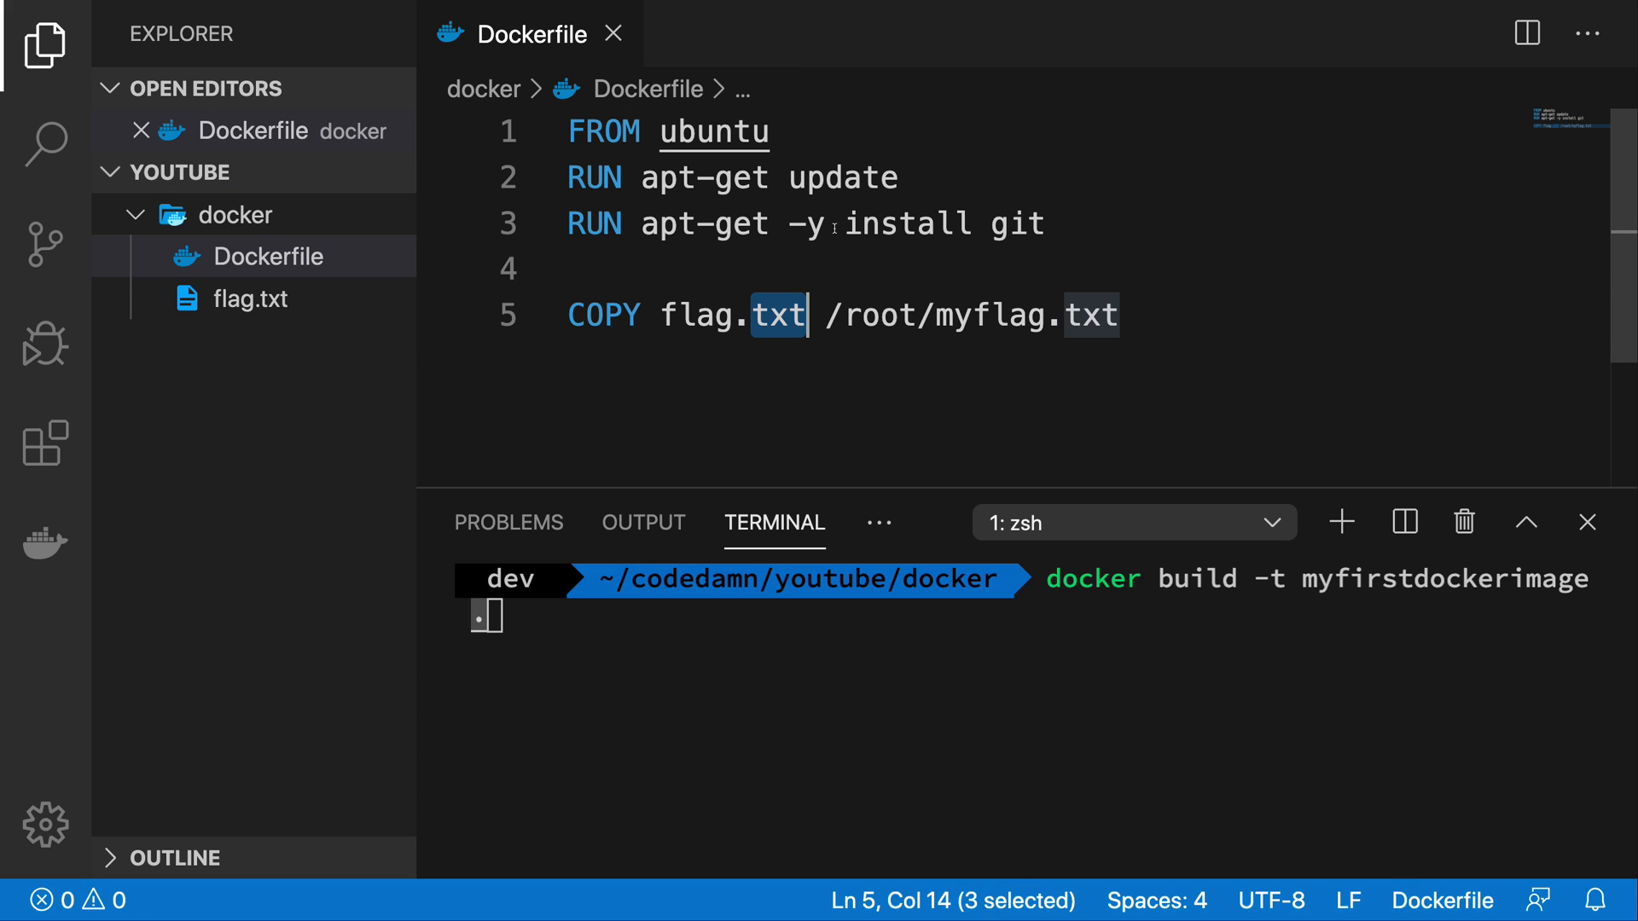
pyautogui.moveTo(888, 604)
pyautogui.write('docker run')
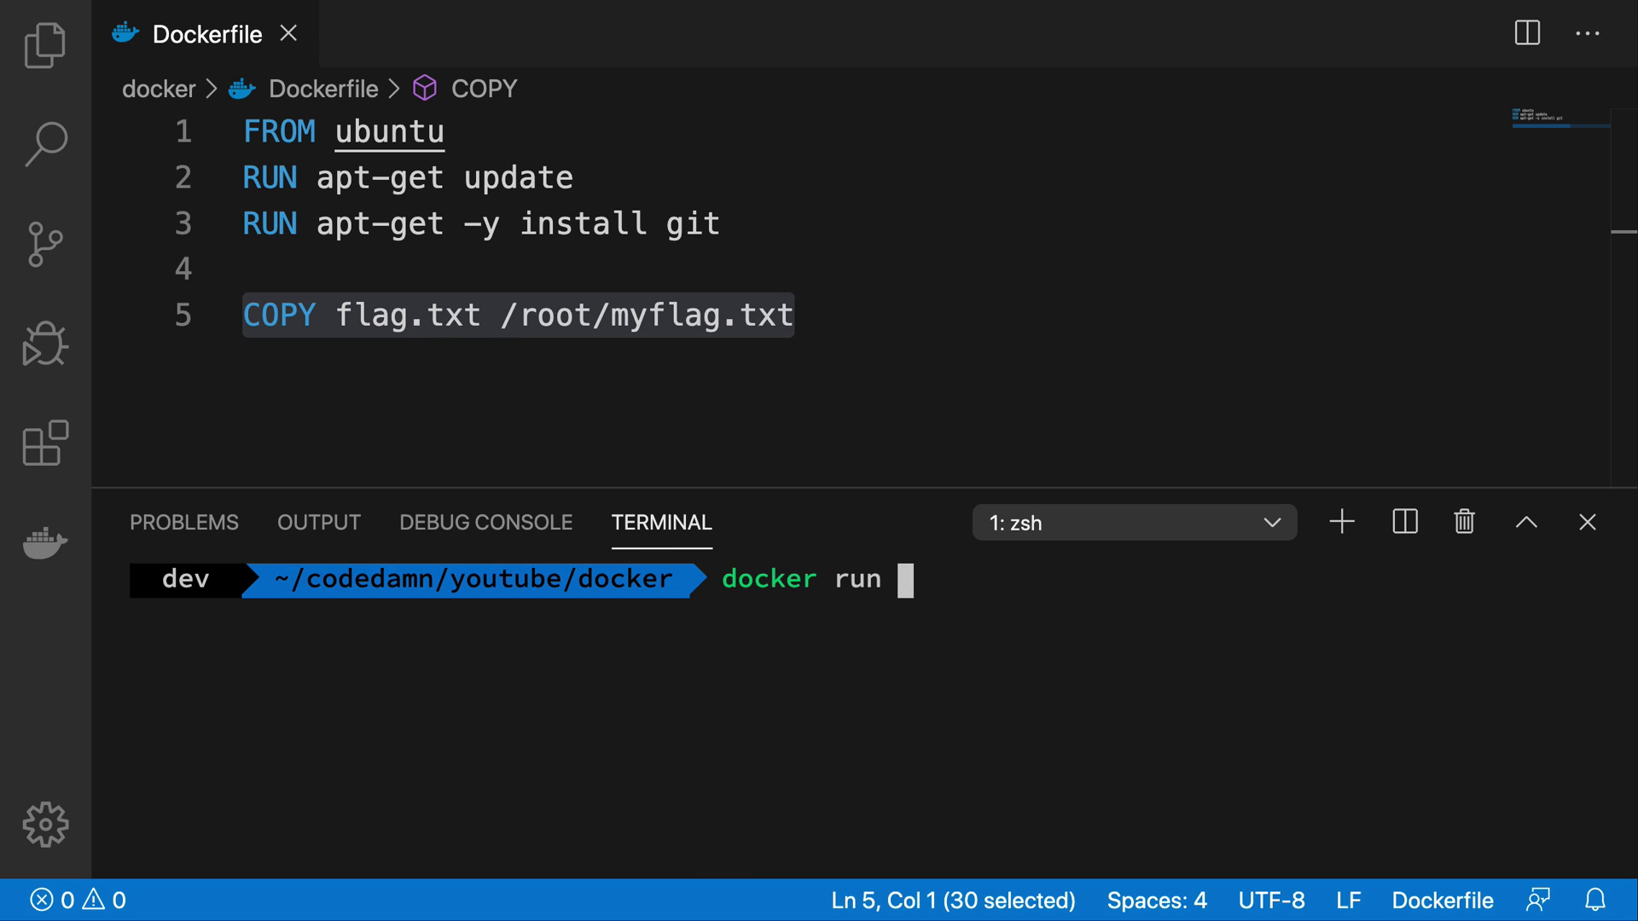
# Run docker run -it --rm myfirstdockerimage, then cd /root and cat myflag.txt.
pyautogui.write('-it -')
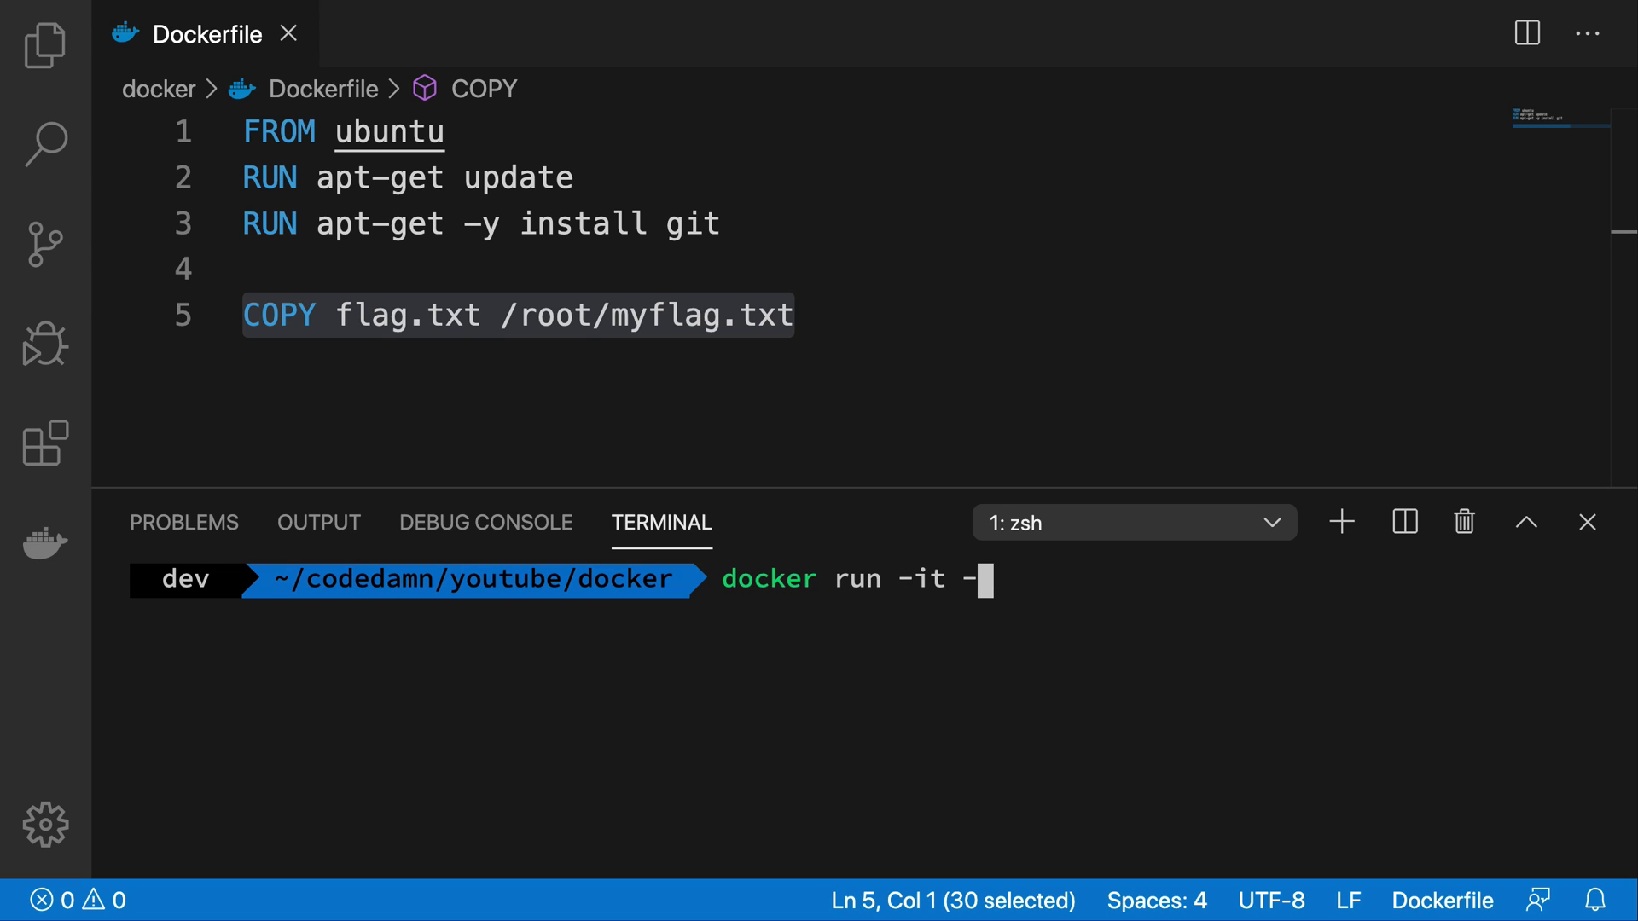
pyautogui.write('-rm myfirstdockerimage')
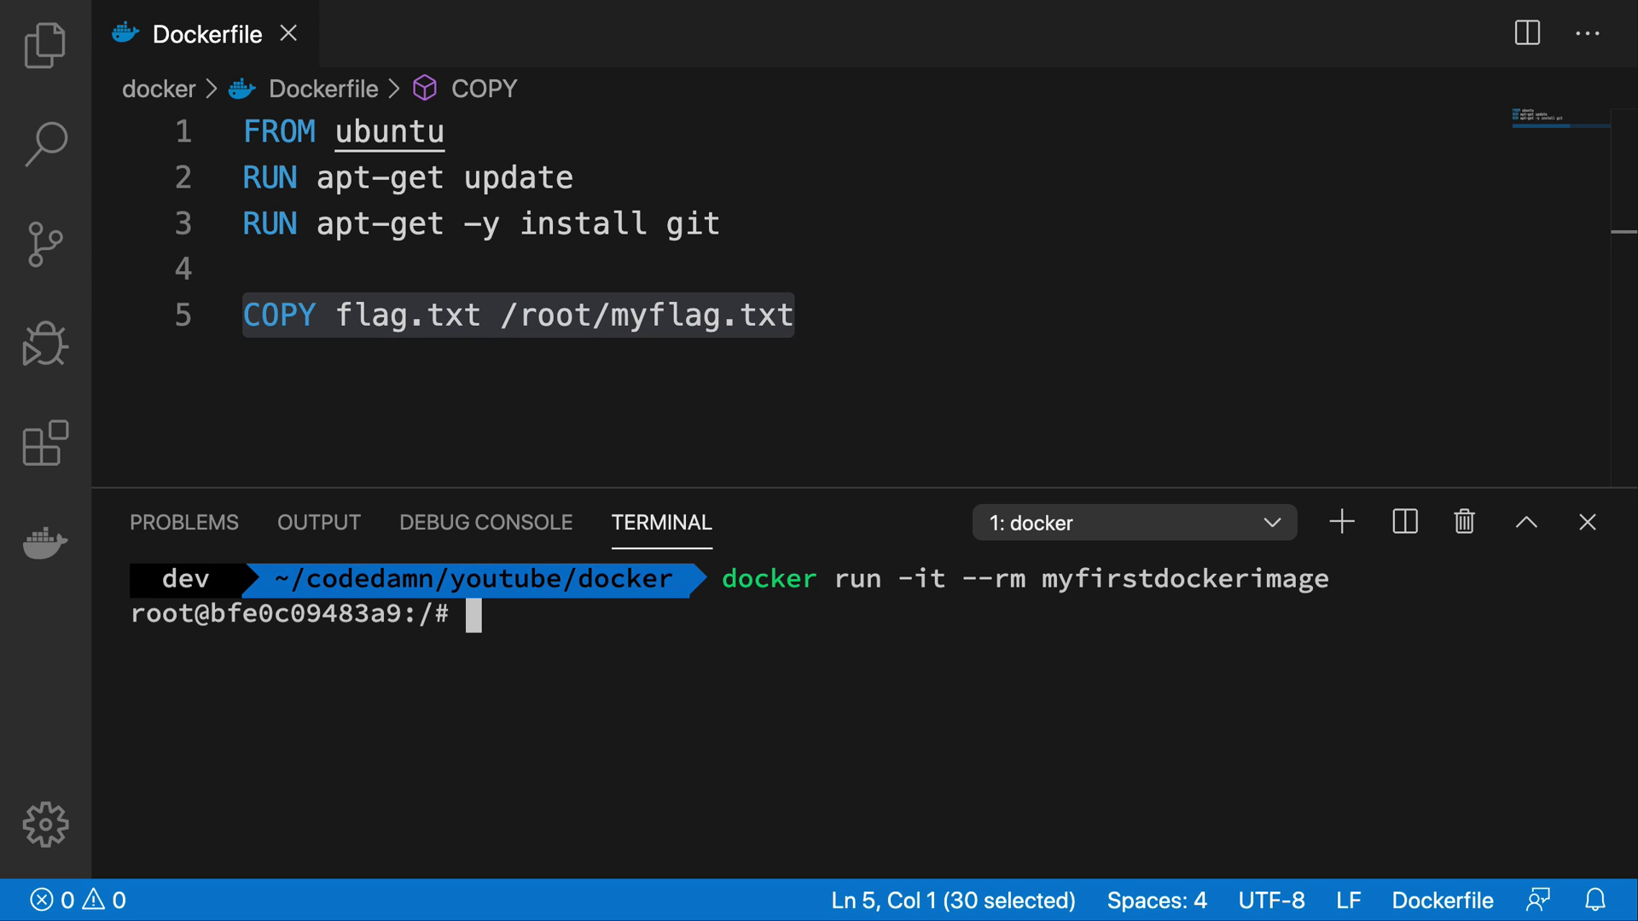
pyautogui.write('cd /root/')
pyautogui.write('ls')
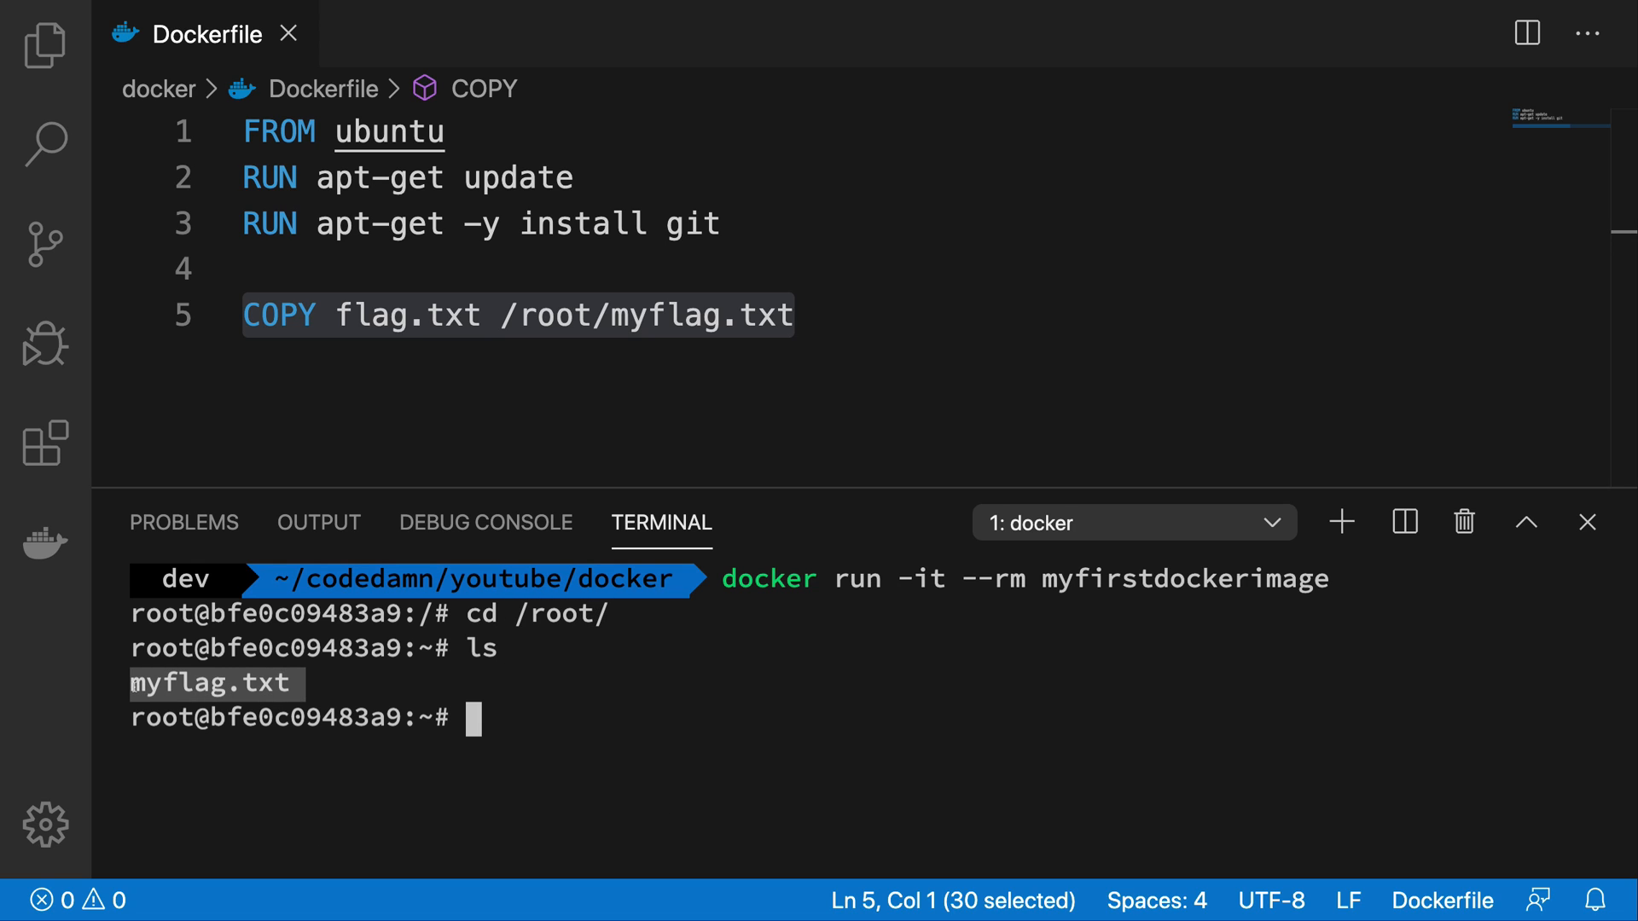
pyautogui.write('cat myflag.txt')
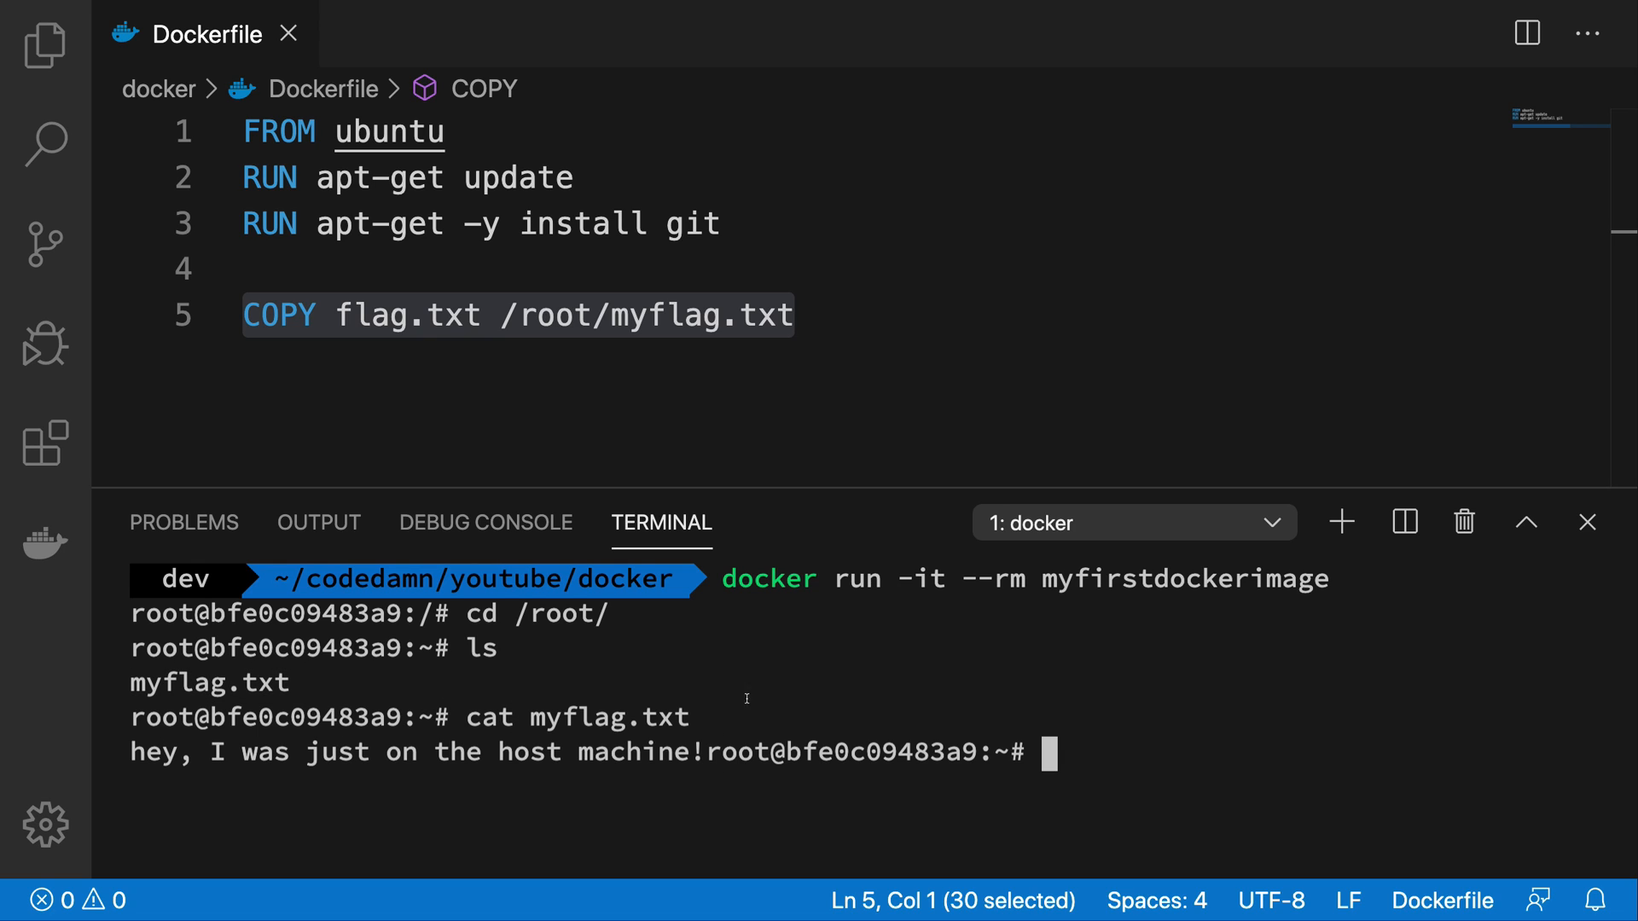
pyautogui.moveTo(178, 753); pyautogui.dragTo(705, 752)
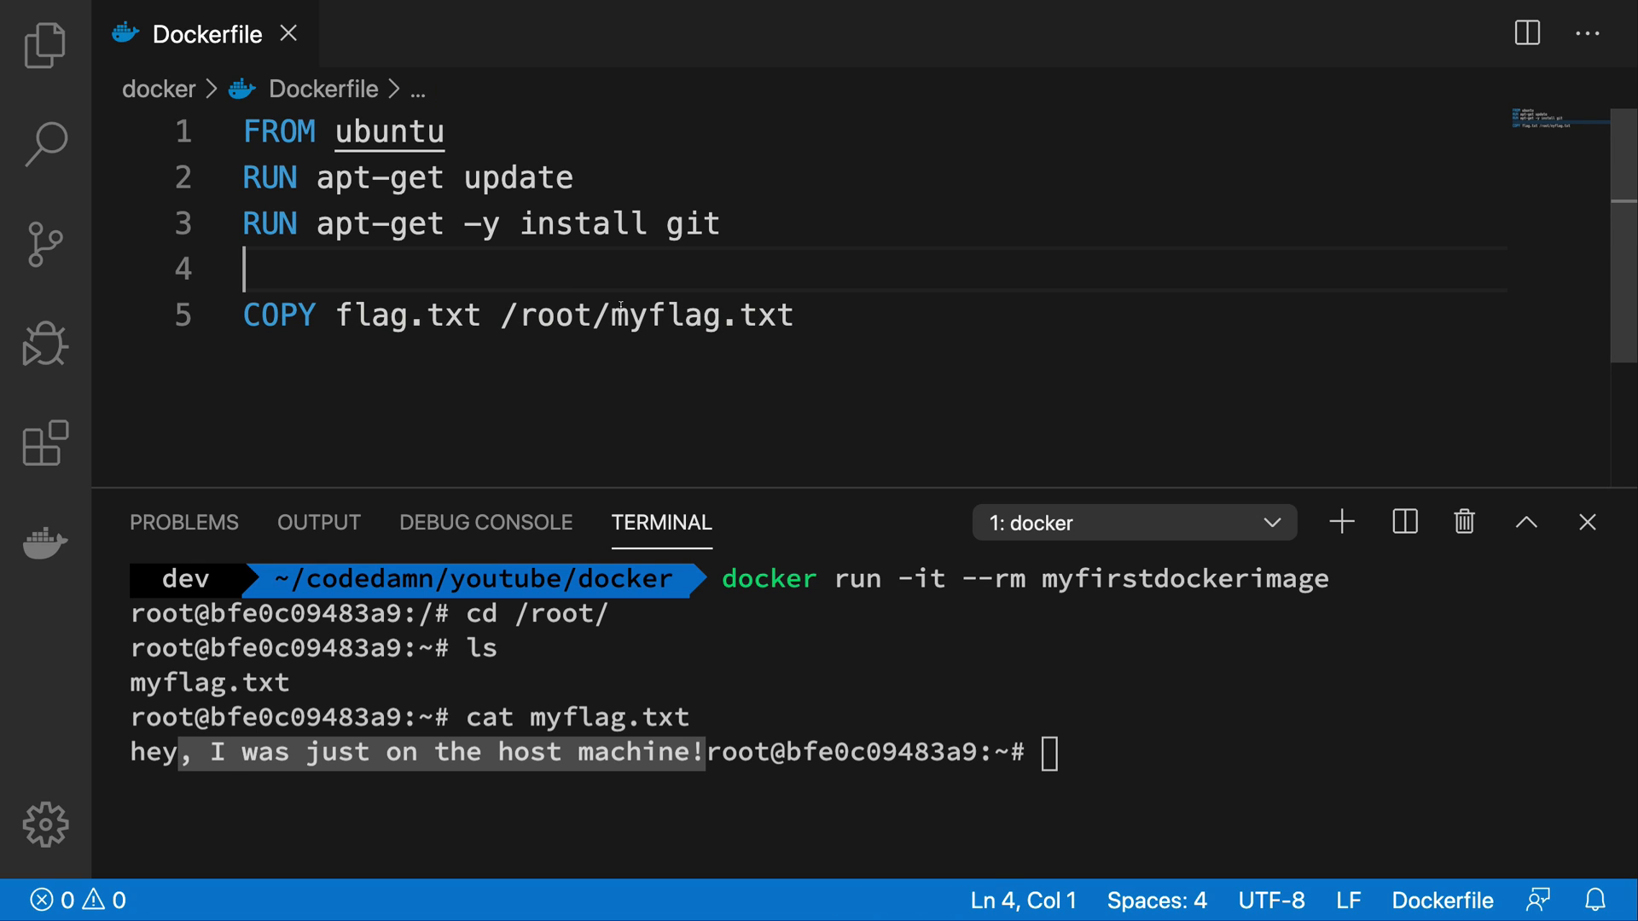
pyautogui.doubleClick(369, 315)
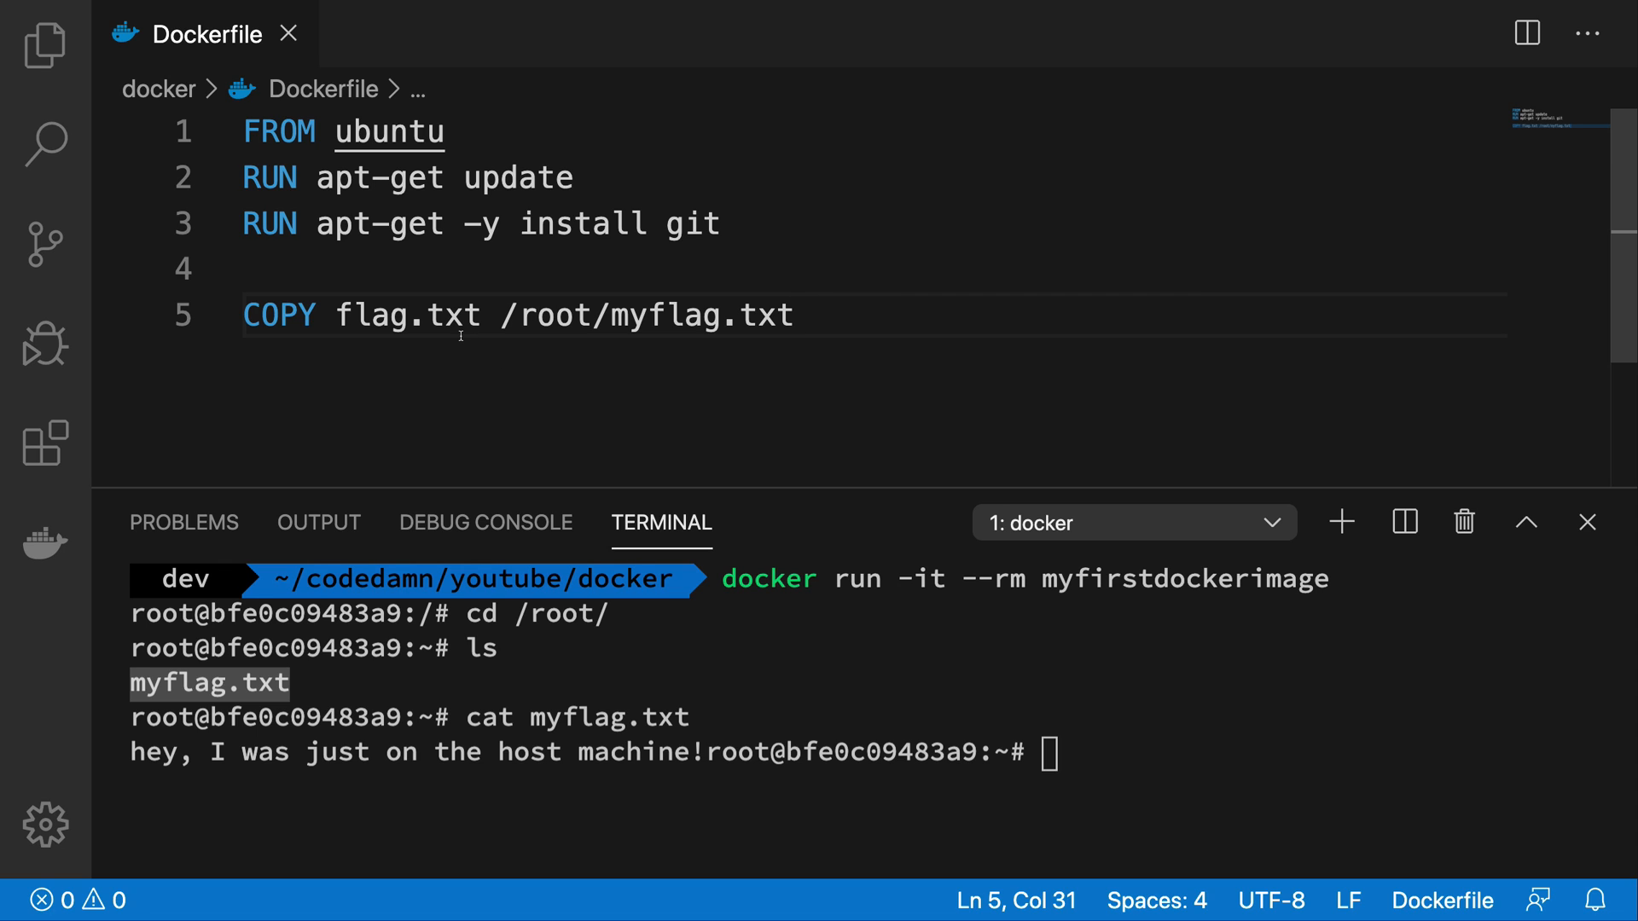
pyautogui.moveTo(338, 315); pyautogui.dragTo(792, 315)
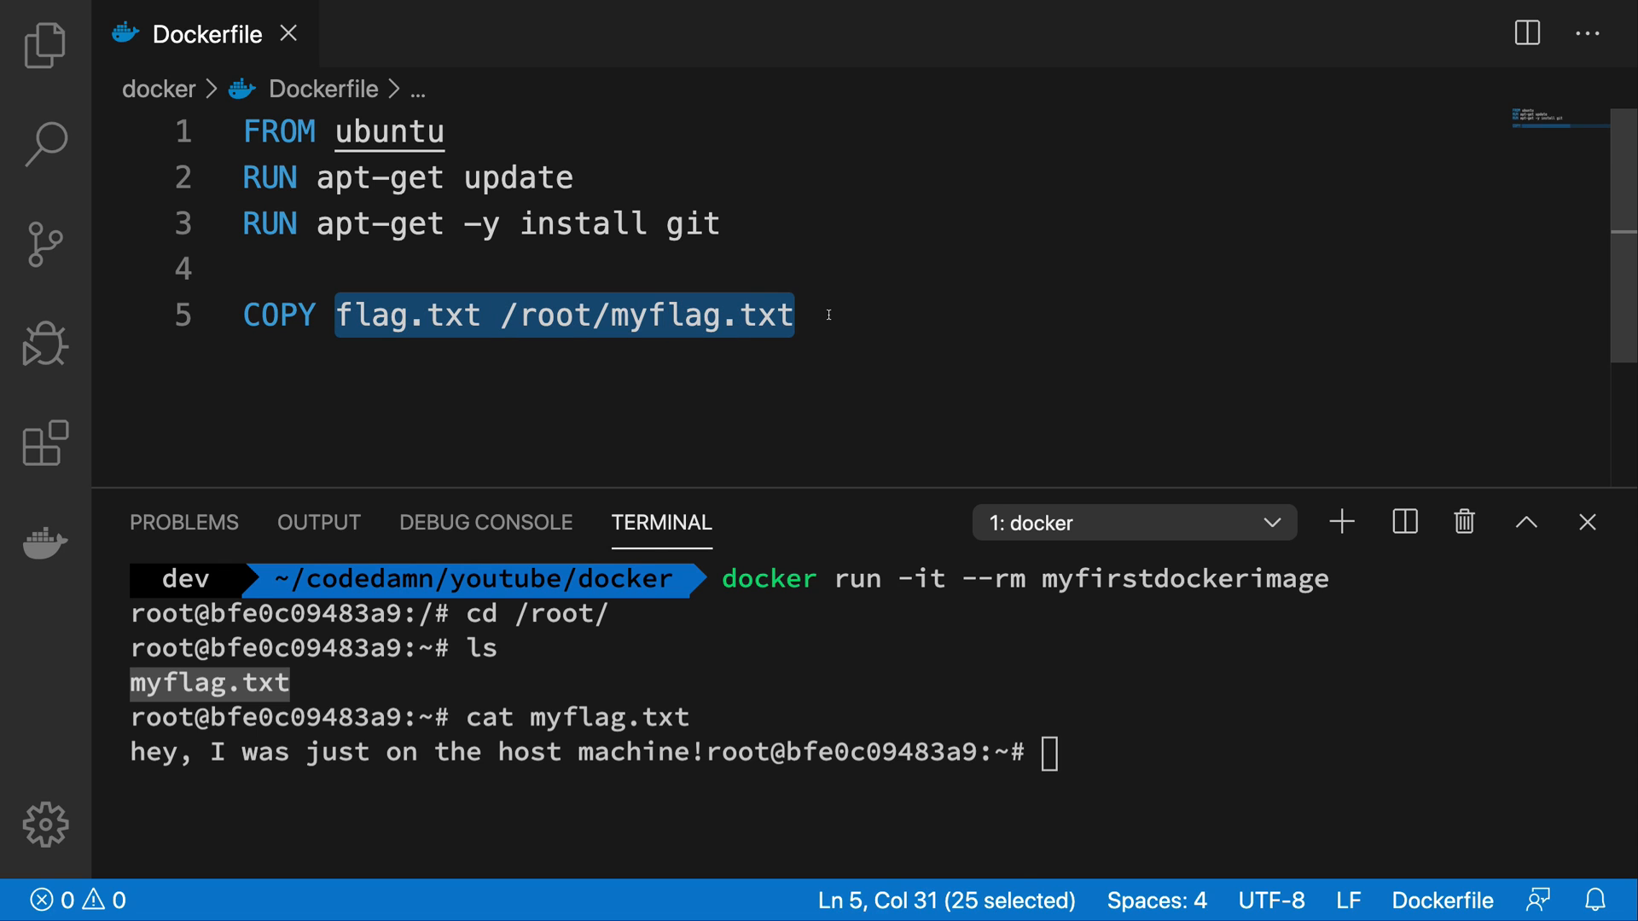
pyautogui.write('.')
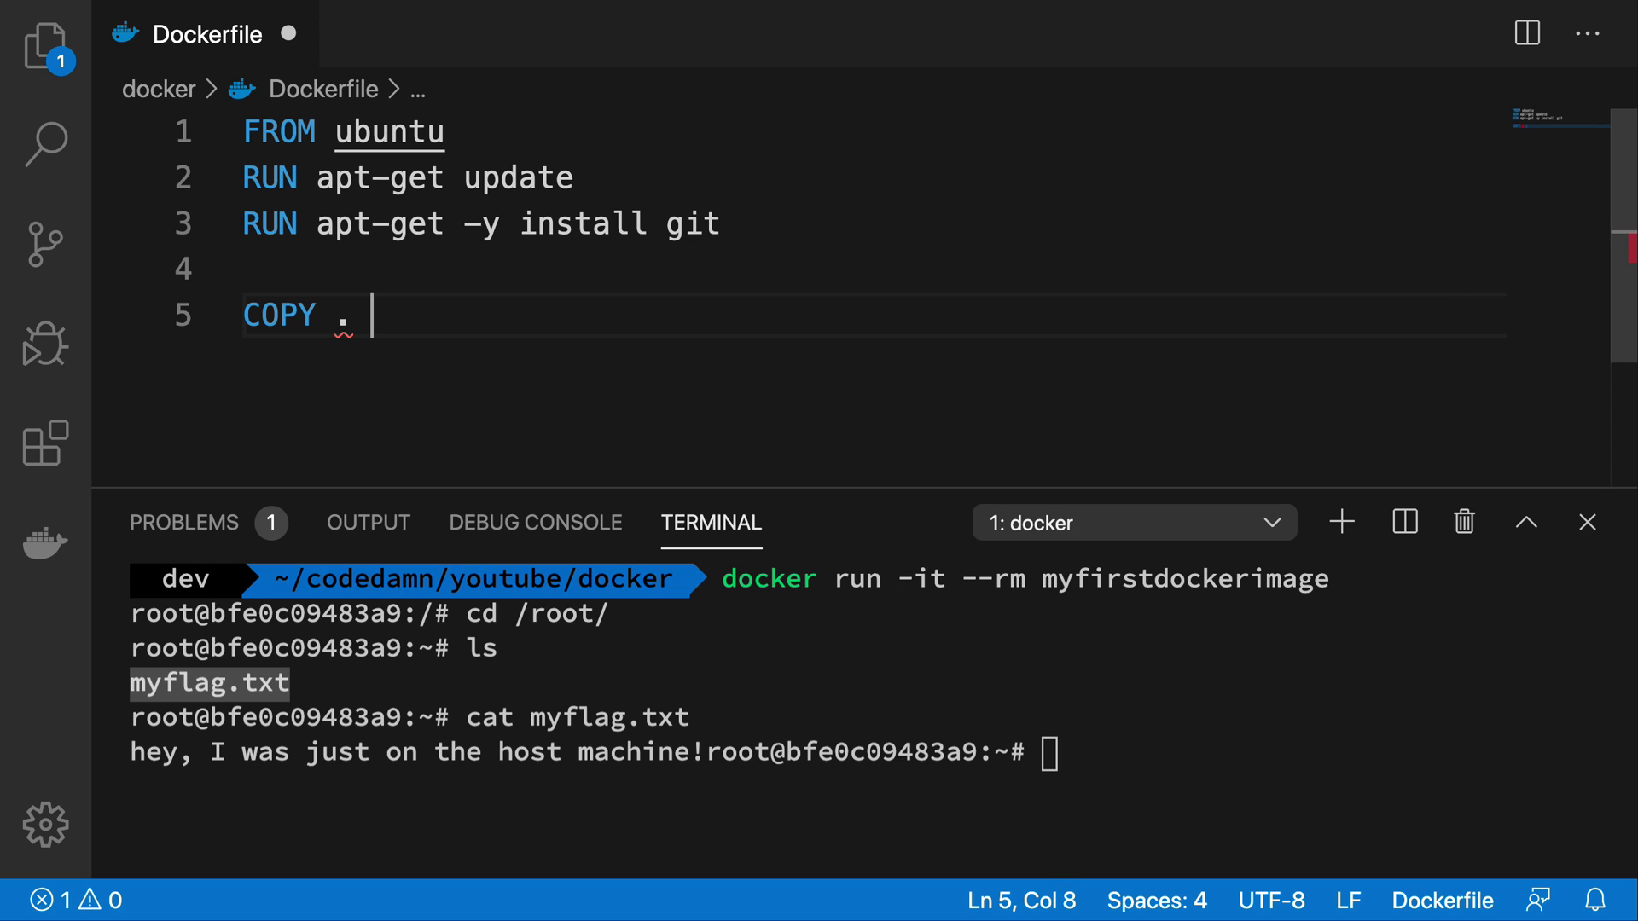
pyautogui.write('.')
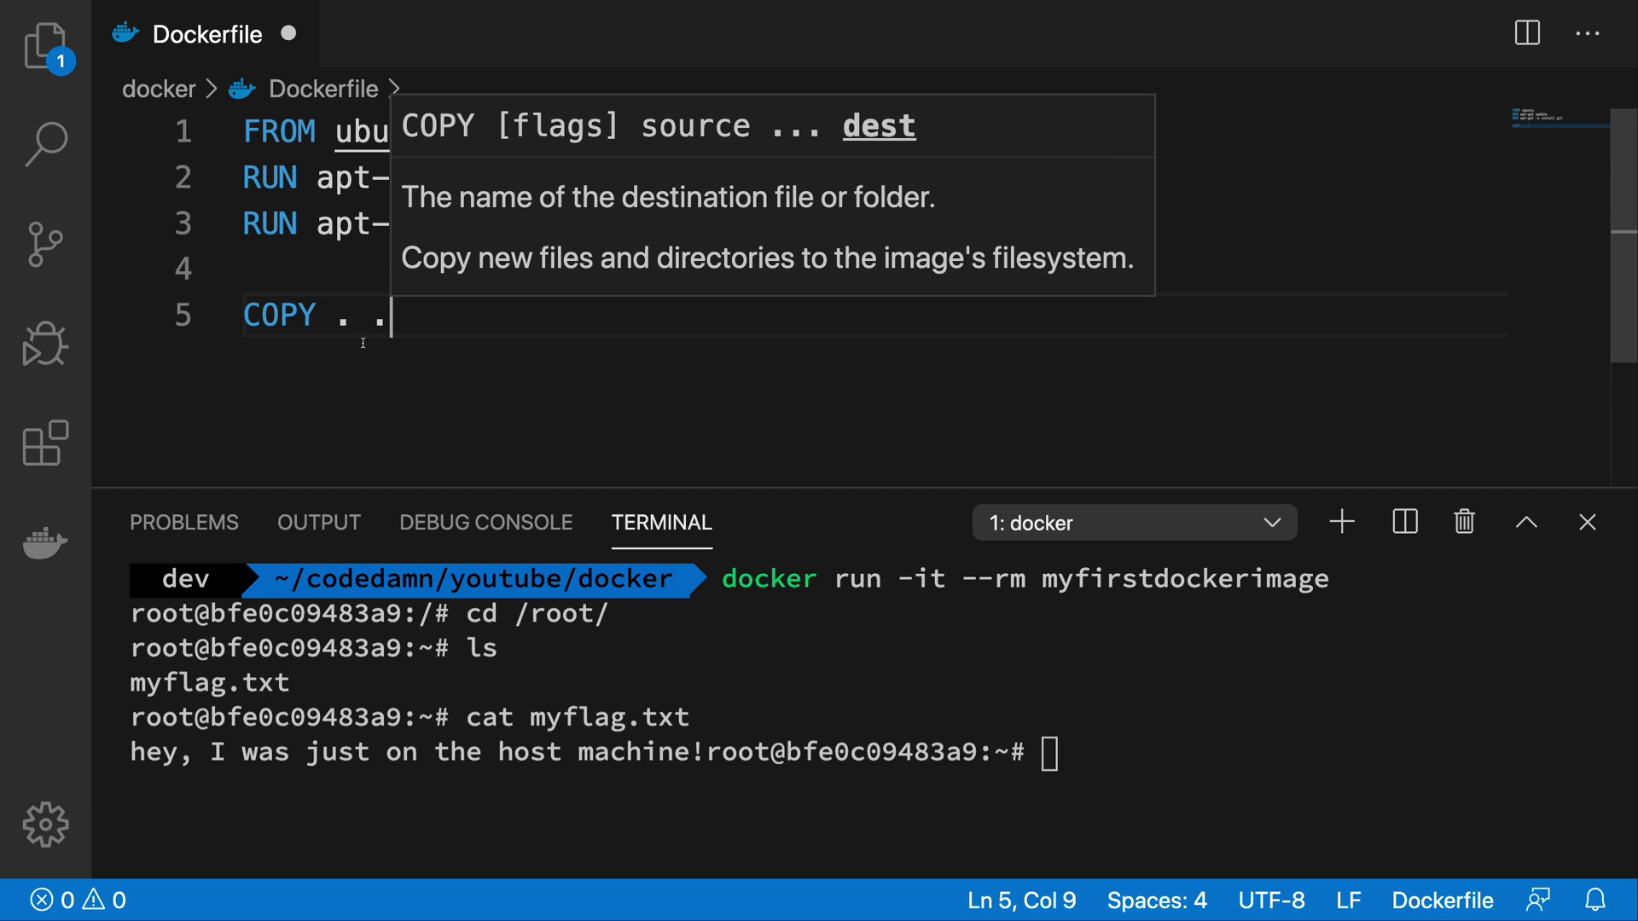
pyautogui.write('WORK')
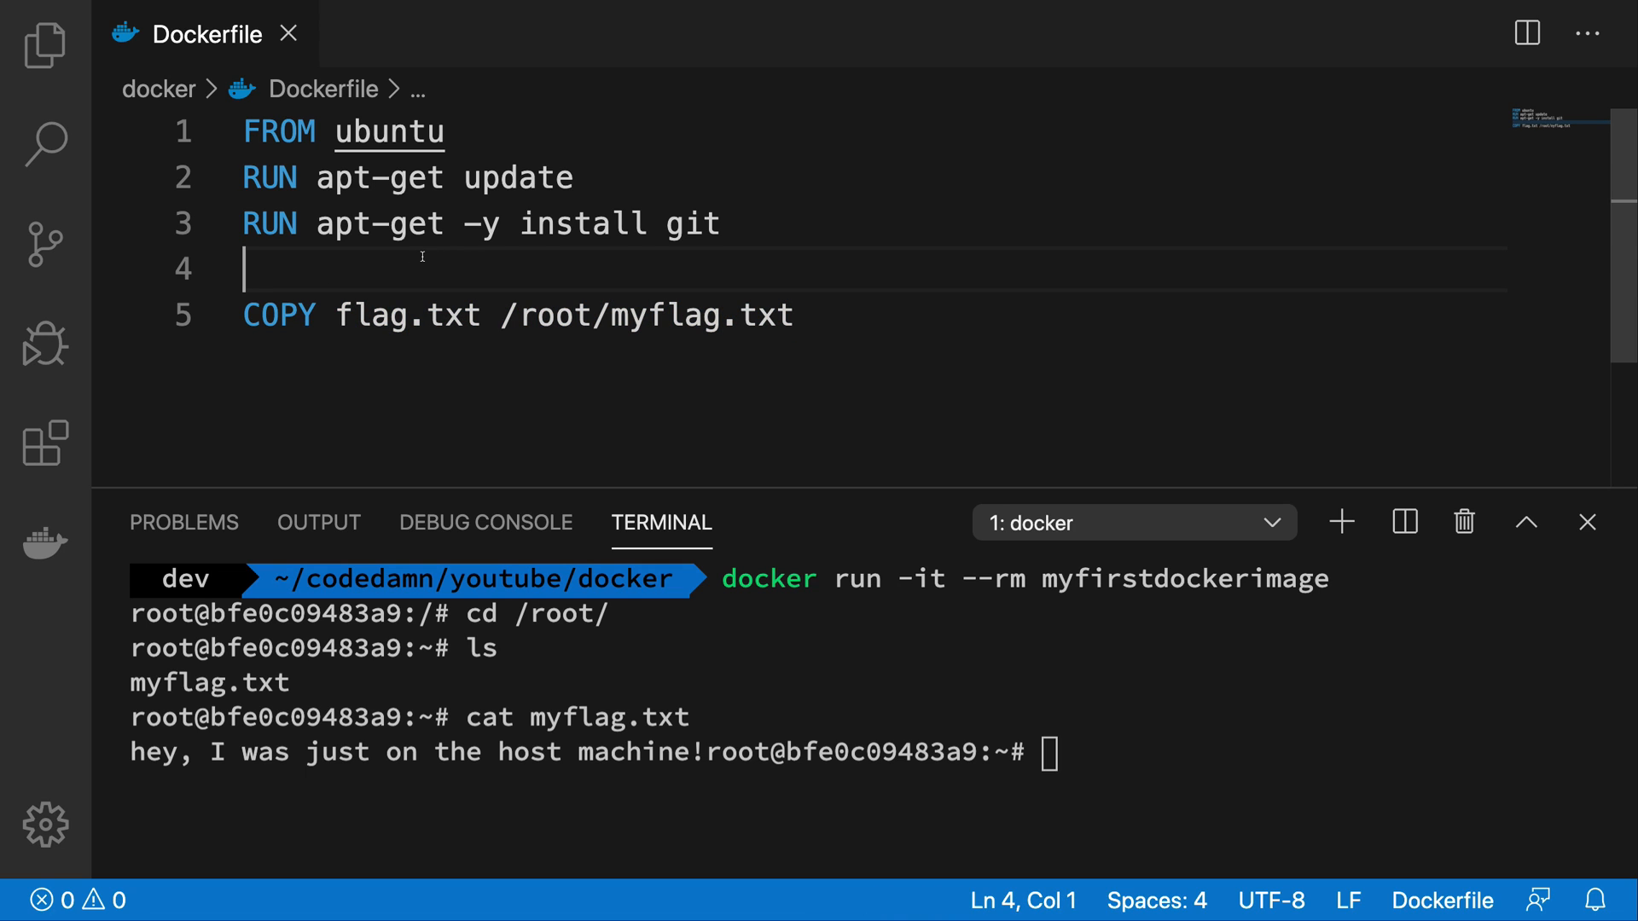
# Change the COPY line to copy folder/ to /root/folder/.
pyautogui.doubleClick(408, 315)
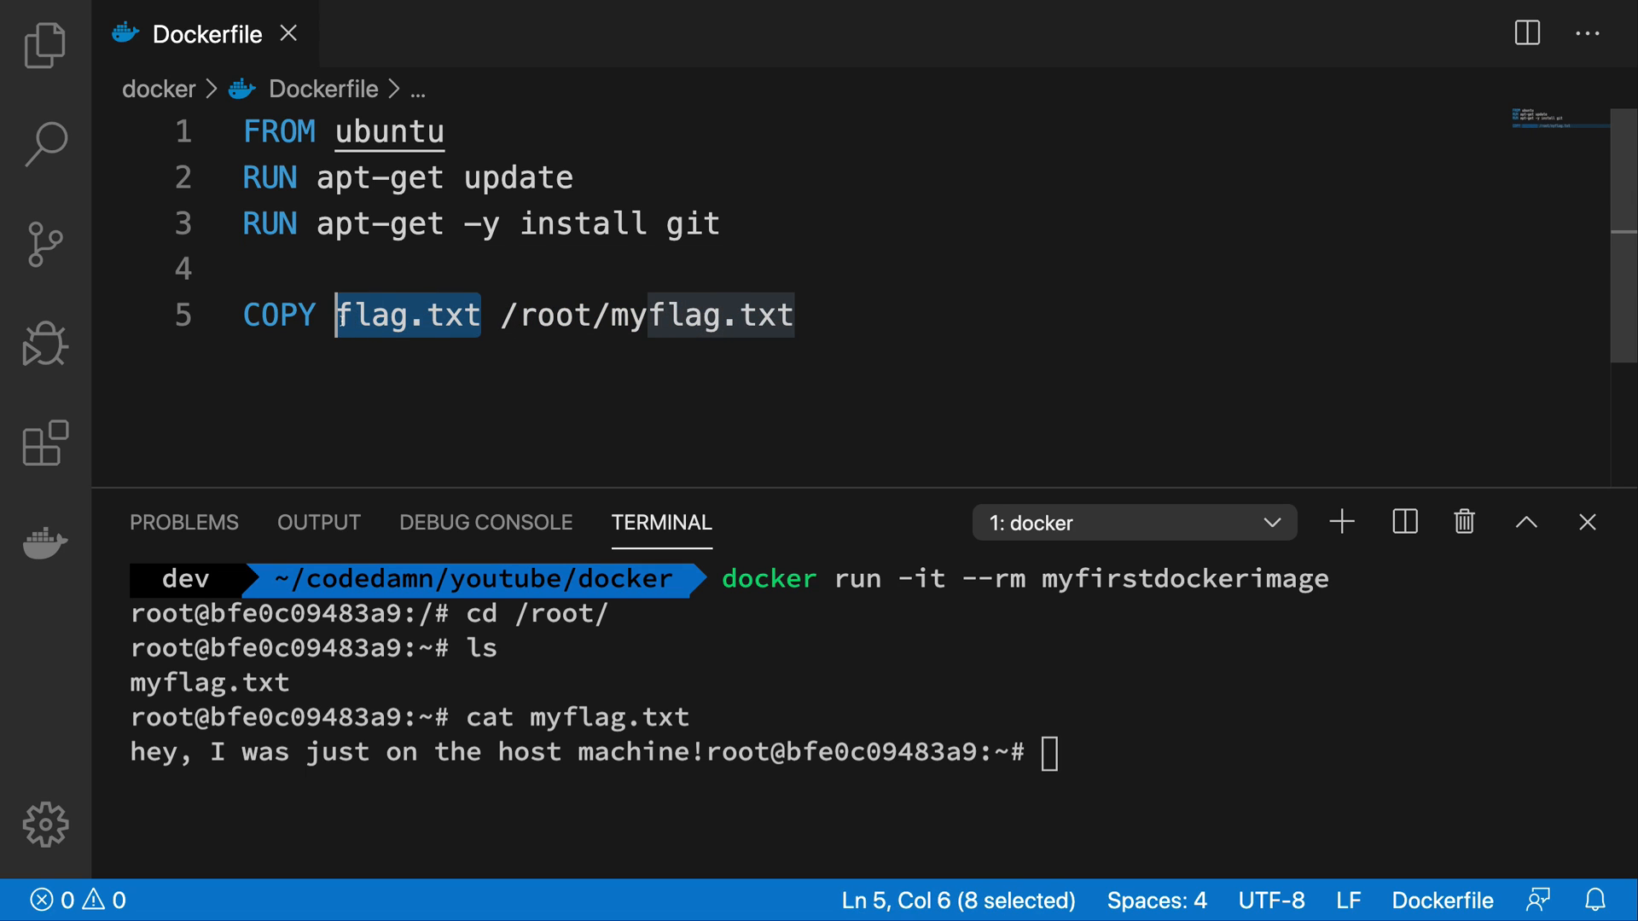
pyautogui.write('folder/')
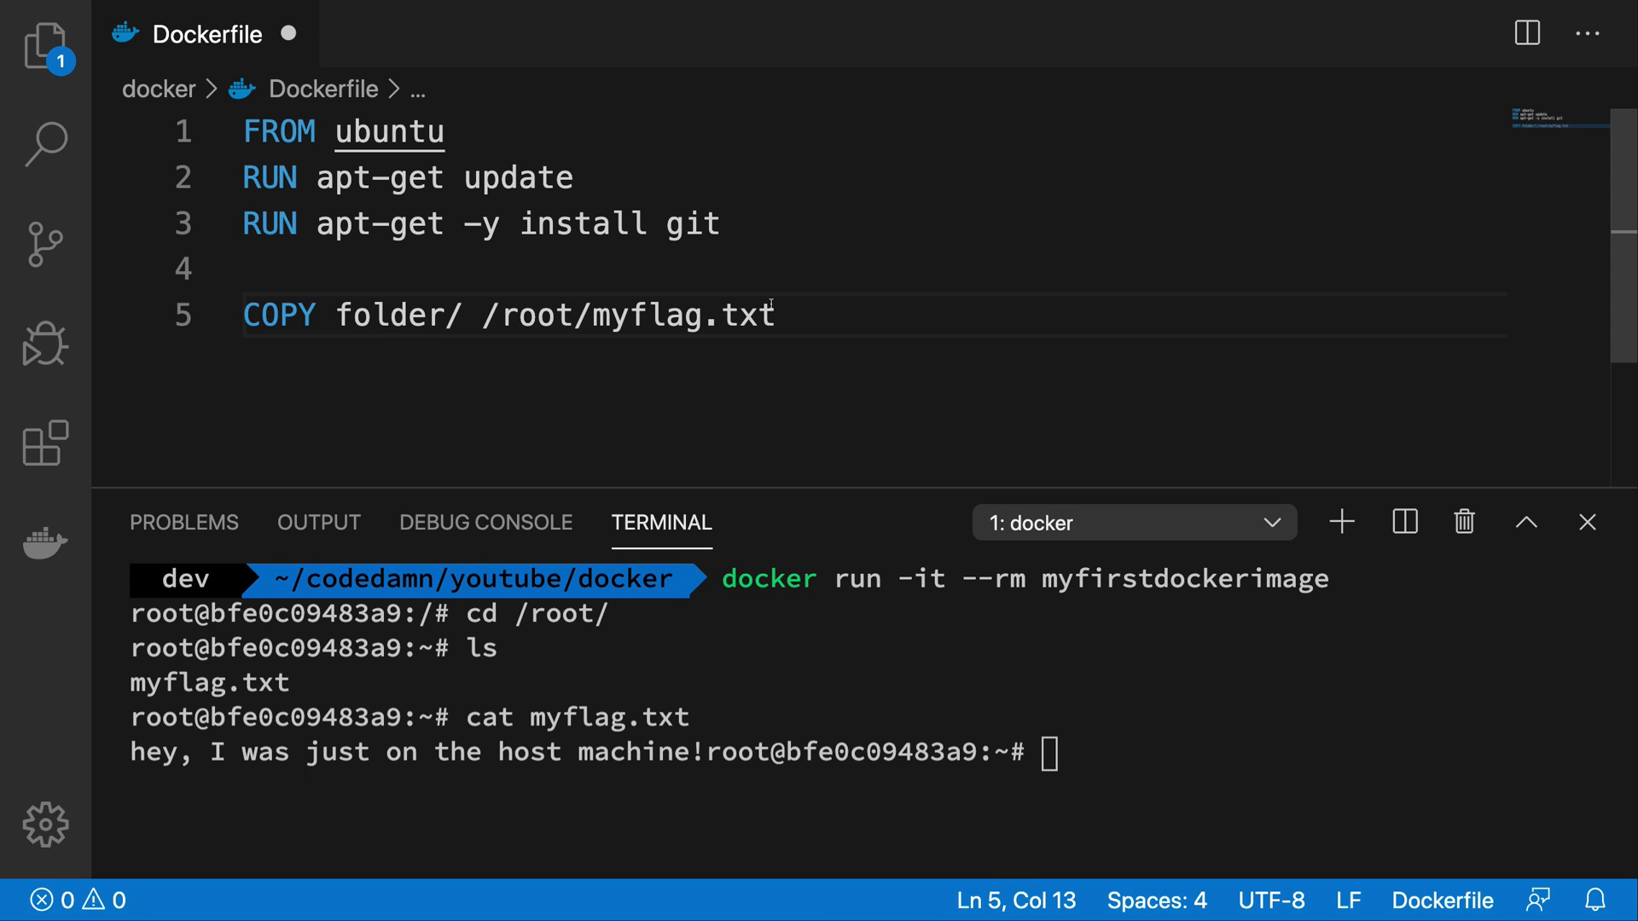
pyautogui.write('folder/')
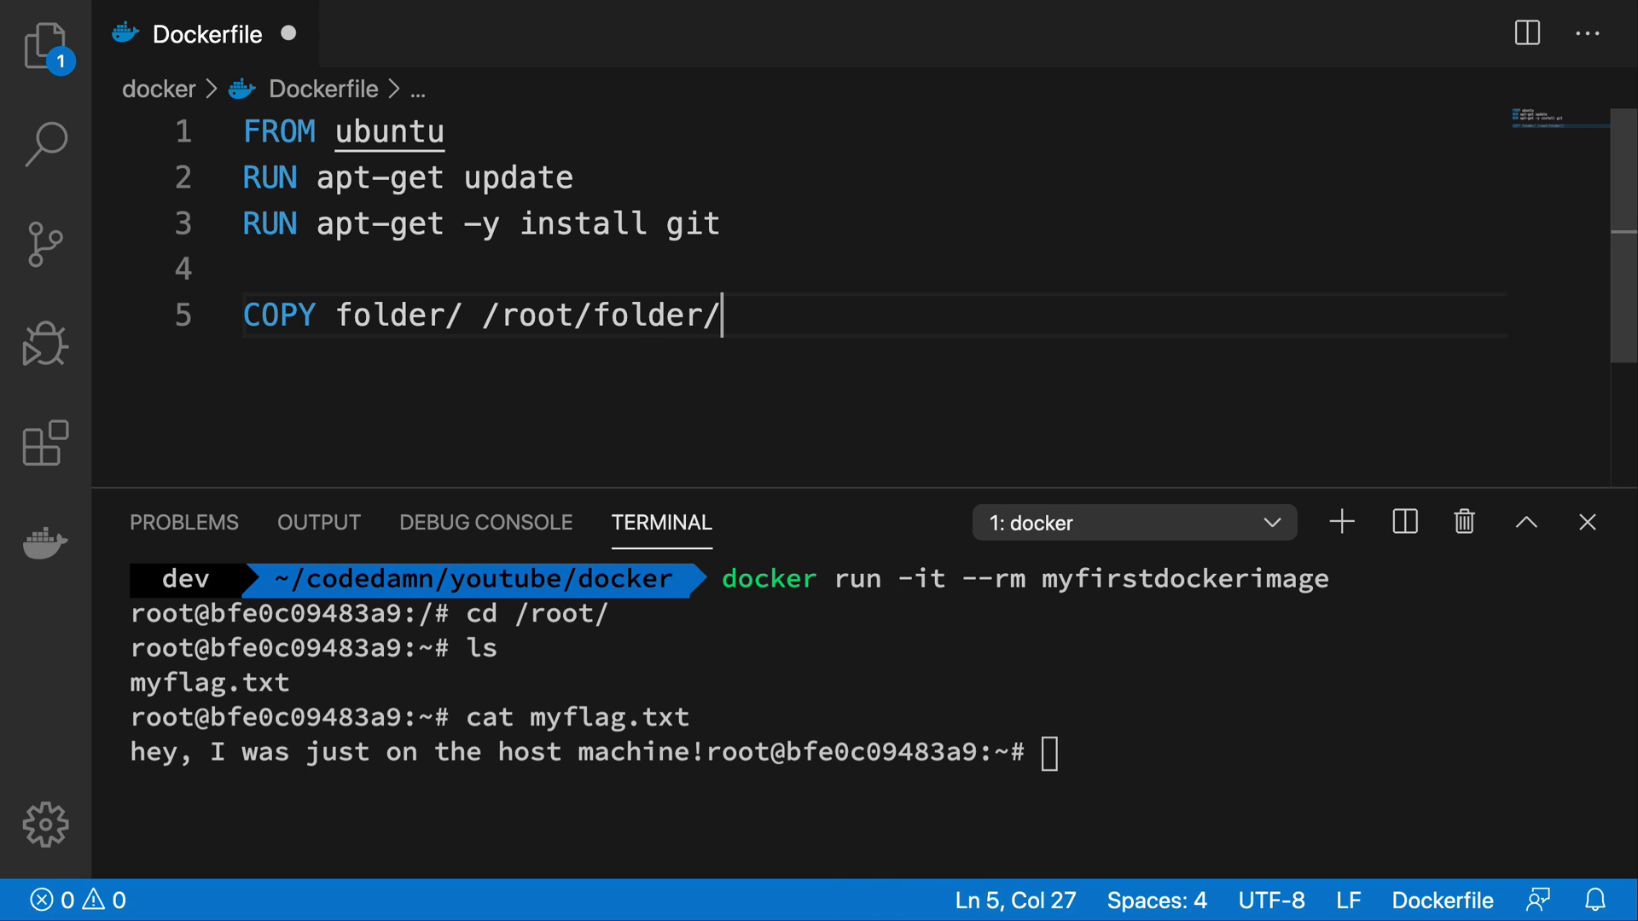
# Inspect 1.txt and 2.txt inside folder in the Explorer, then start exiting the container.
pyautogui.click(45, 46)
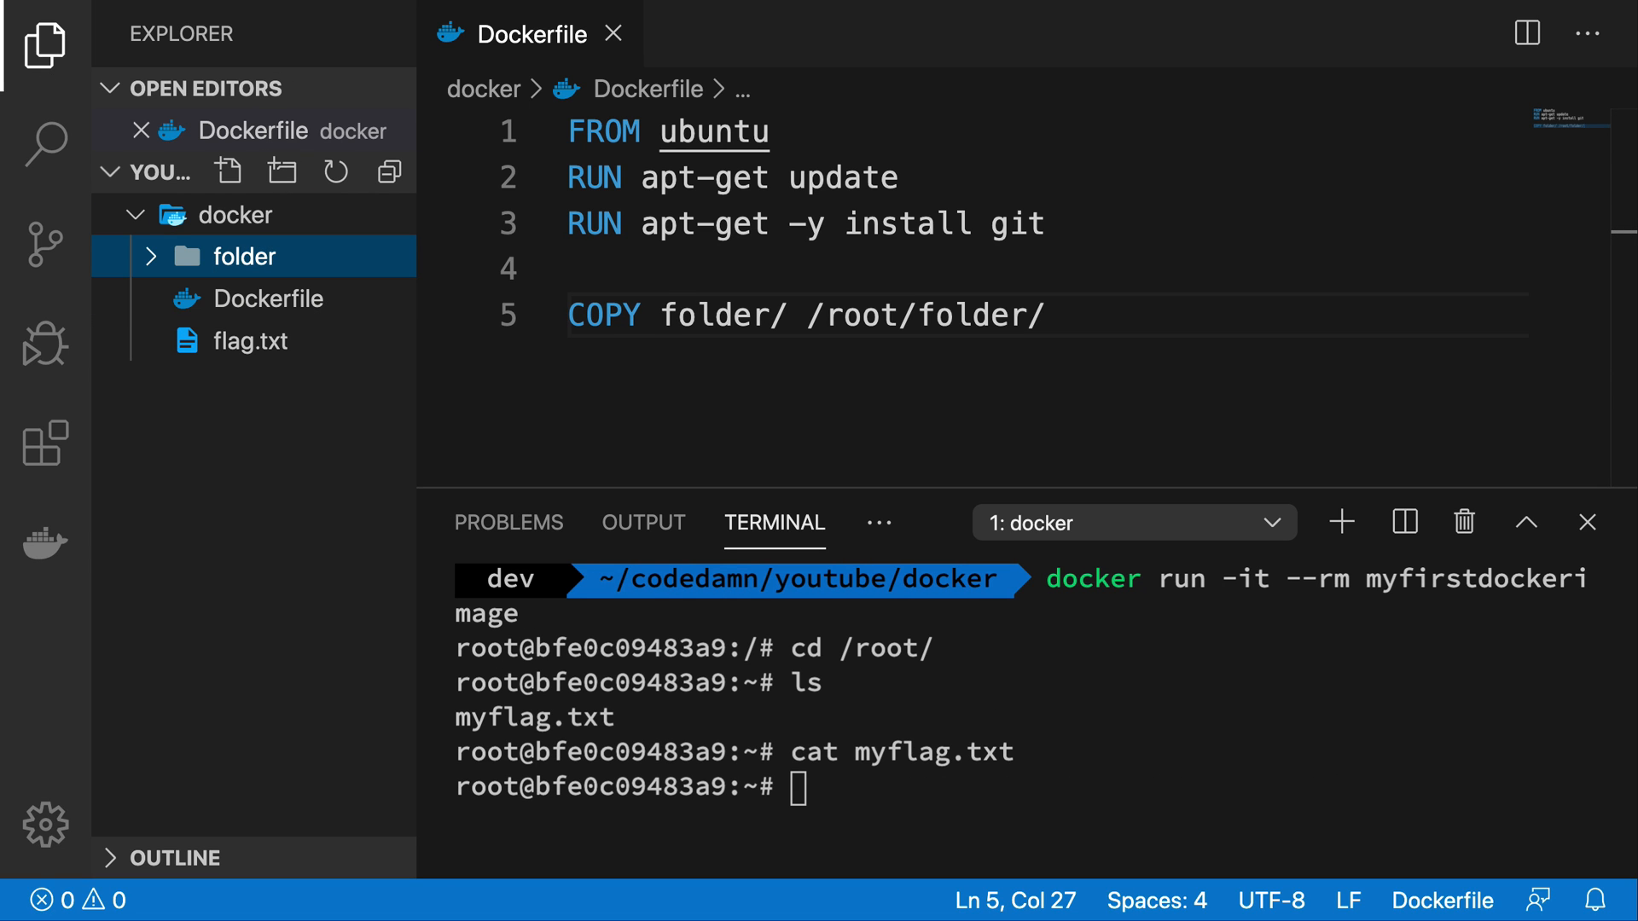
pyautogui.click(242, 256)
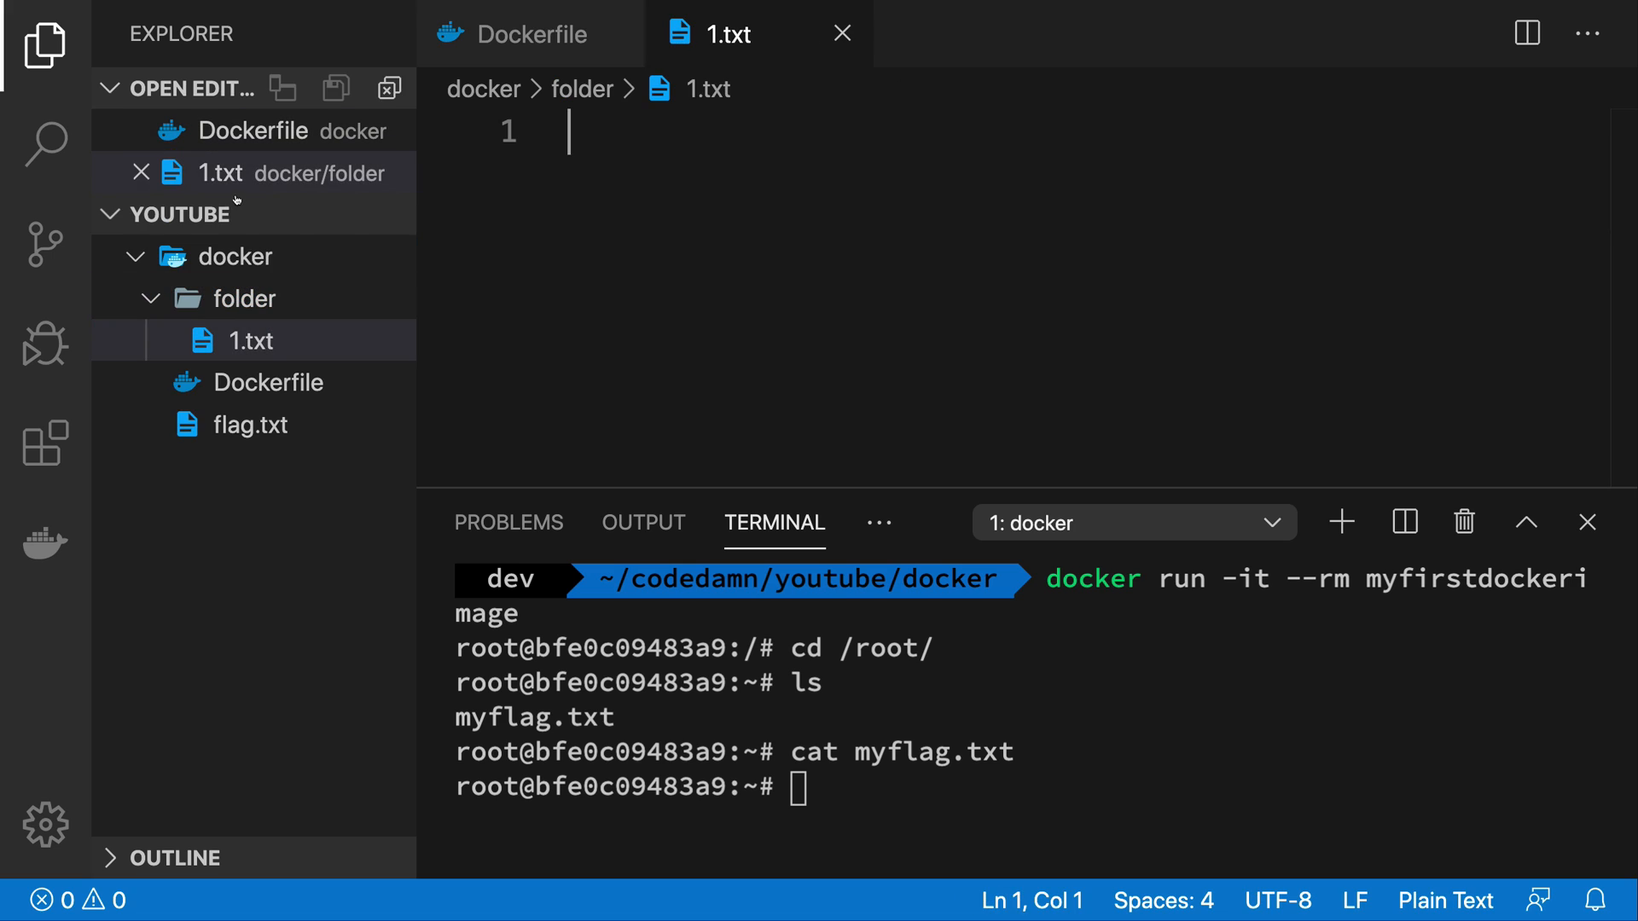
pyautogui.write('1')
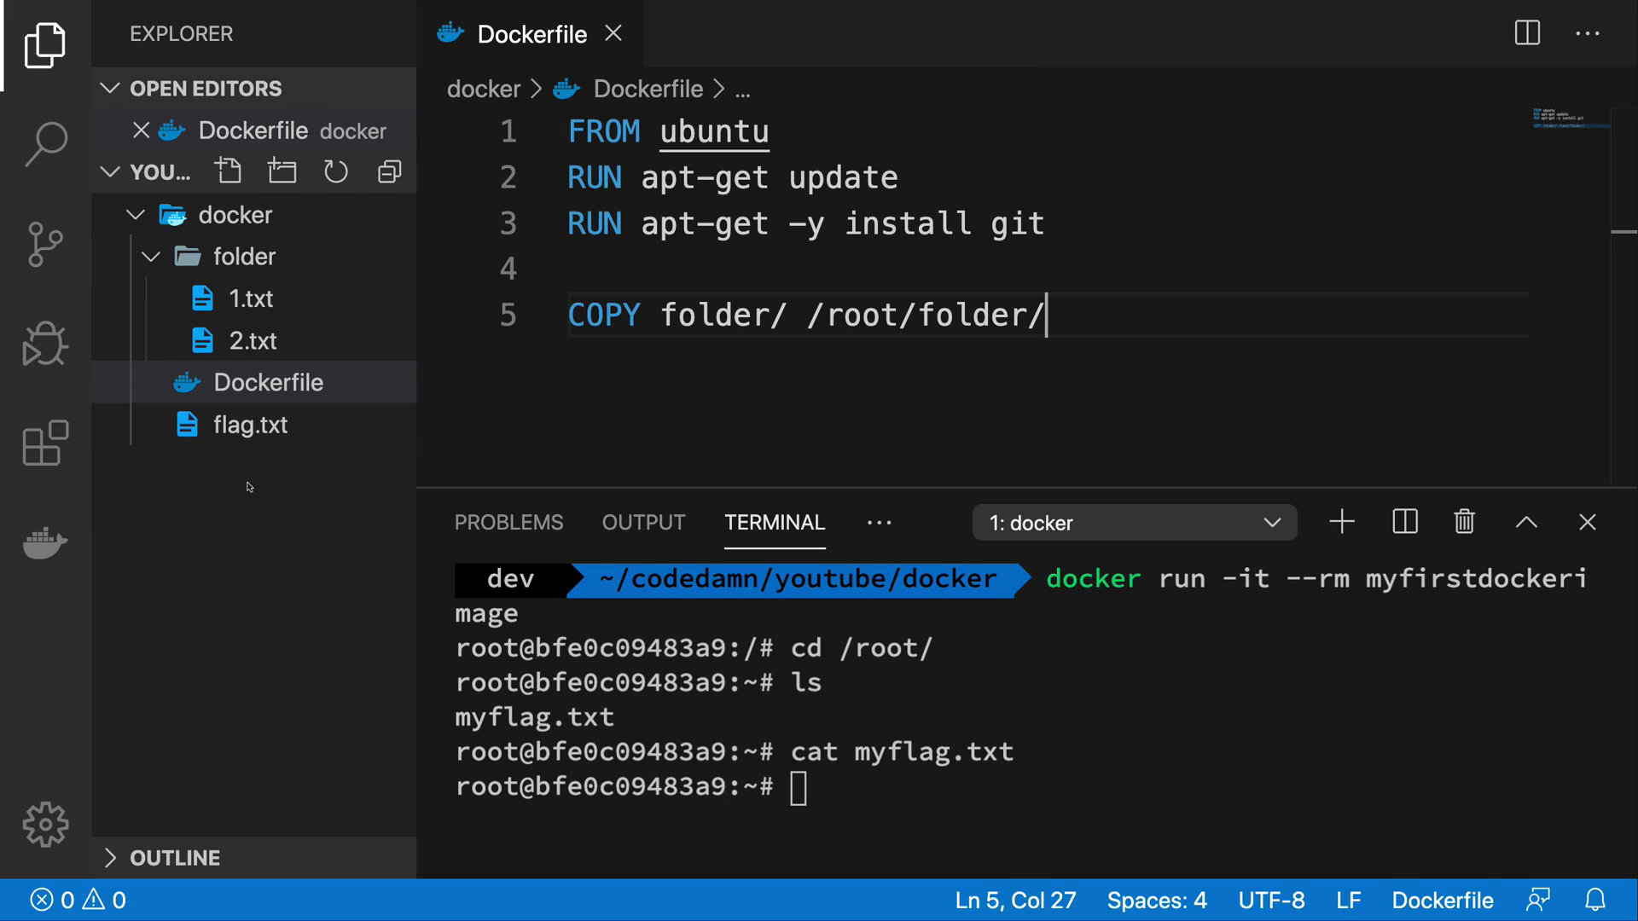
pyautogui.write('exit')
pyautogui.write('docker build -t myfirstdockerimage .')
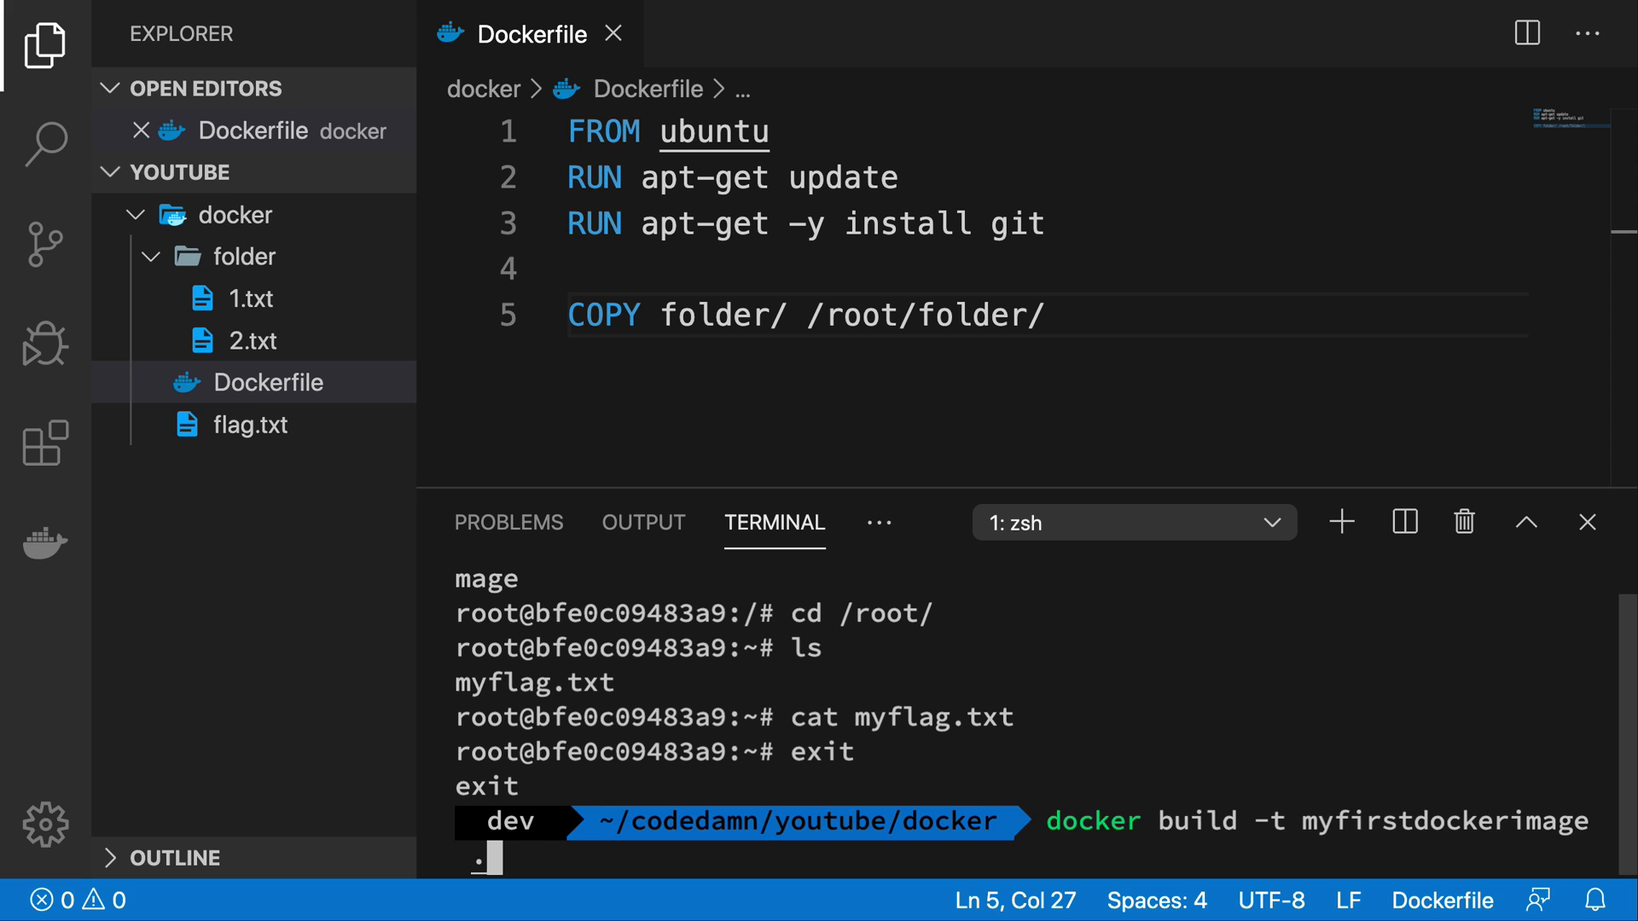
# Rerun myfirstdockerimage, cd into folder/ and cat 1.txt to verify the copied files.
pyautogui.write('docker run -it --rm myfirstdockerimage')
pyautogui.write('ls')
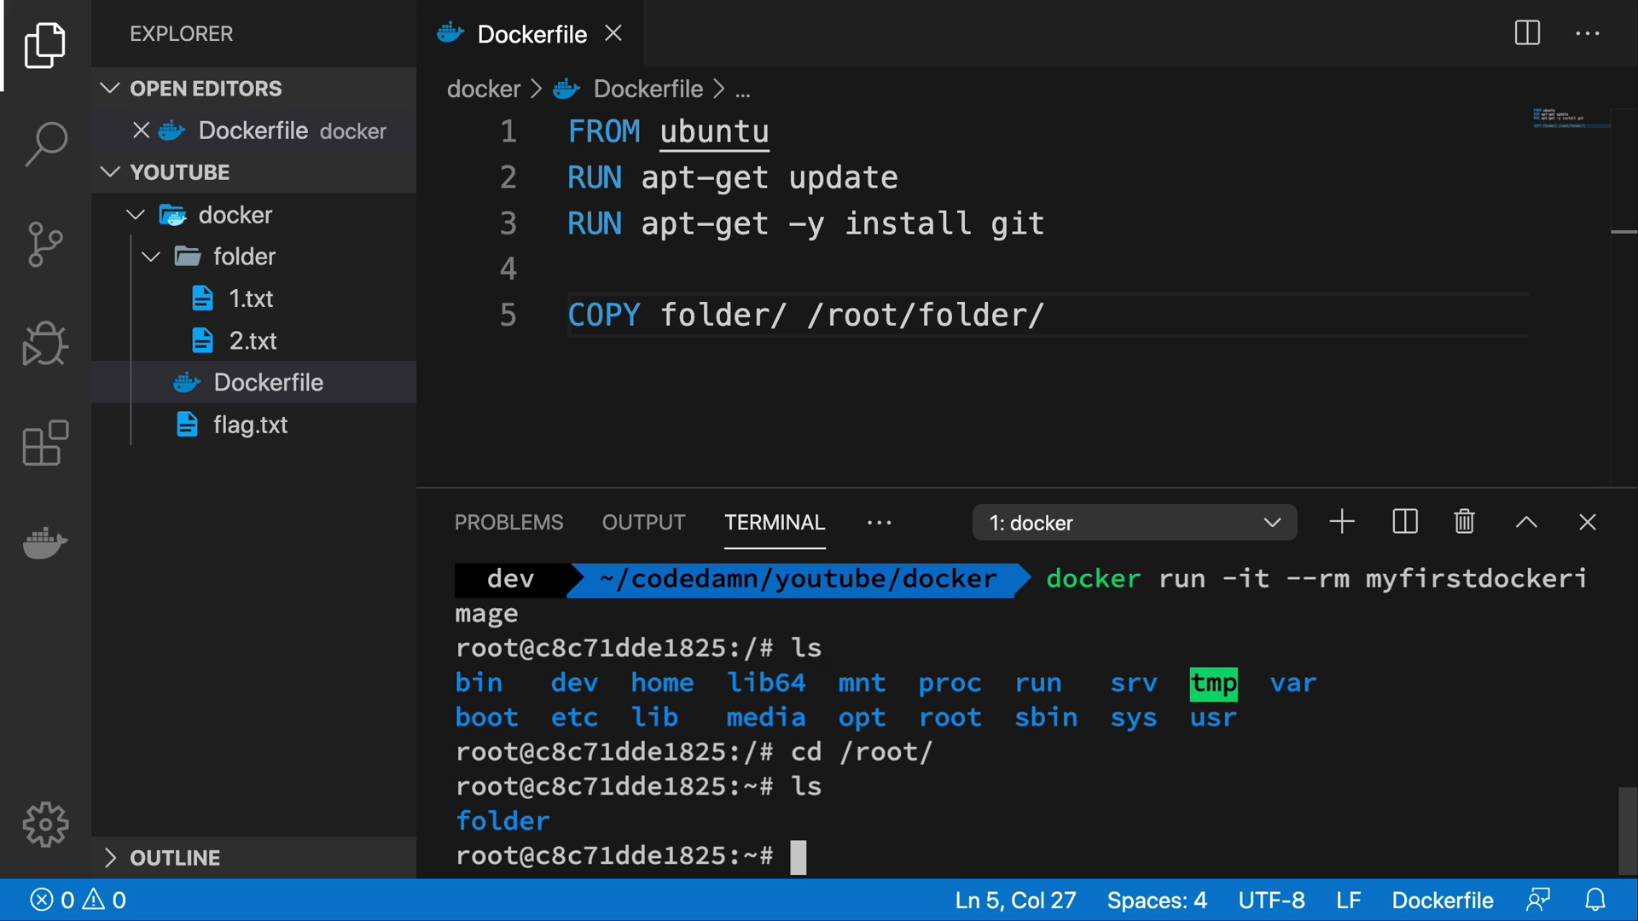
pyautogui.write('cd folder/')
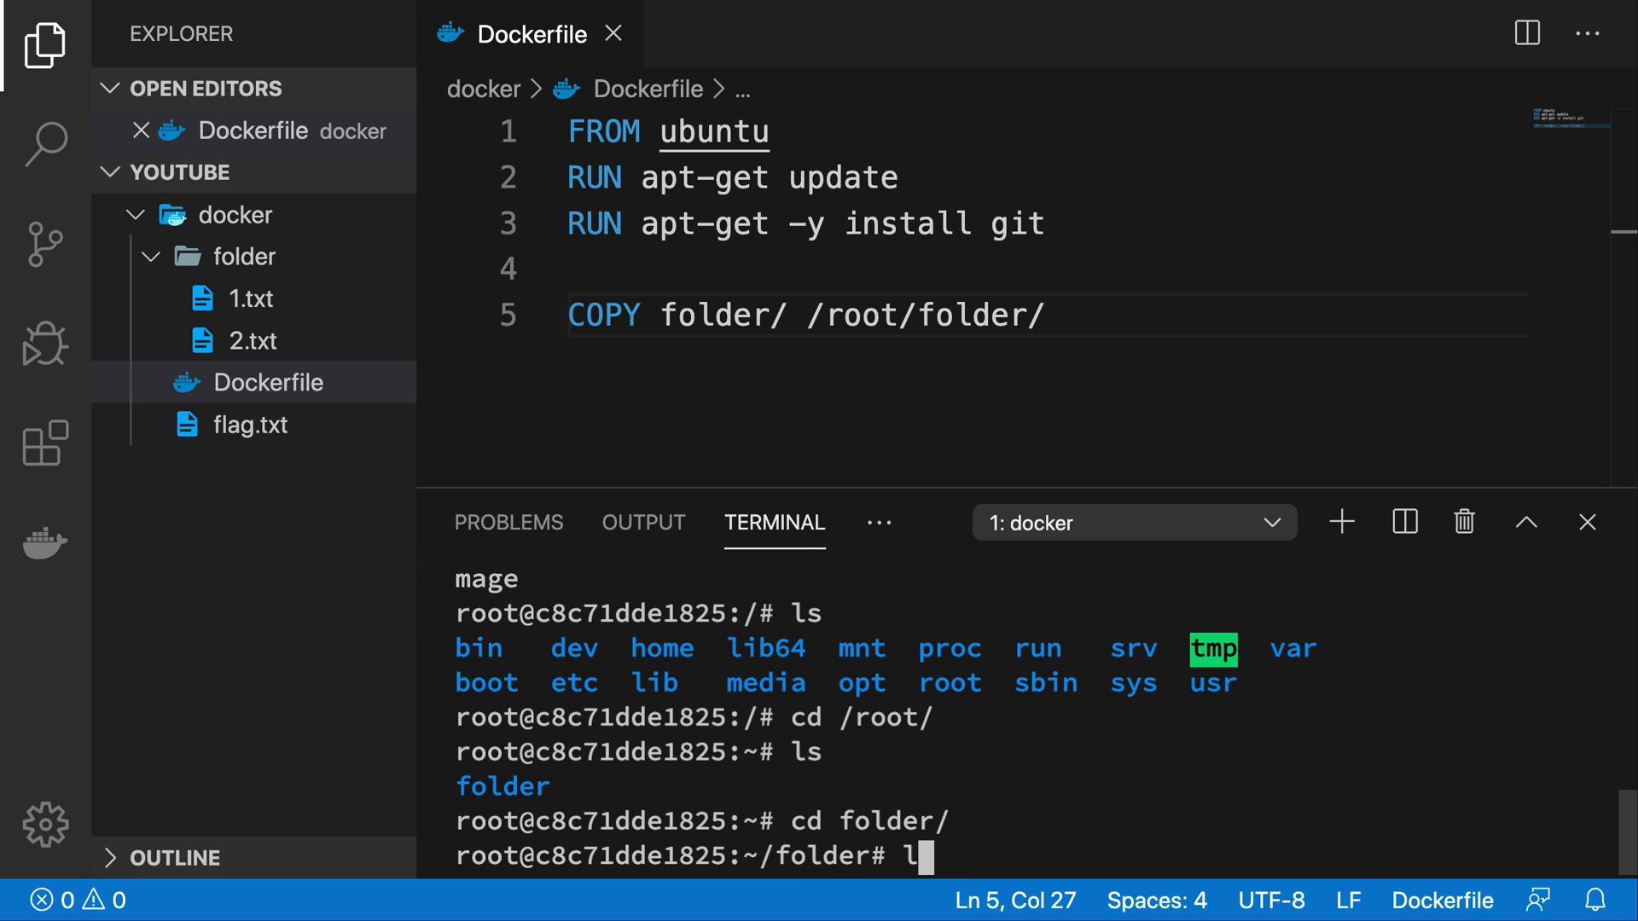
pyautogui.write('cat 1.txt')
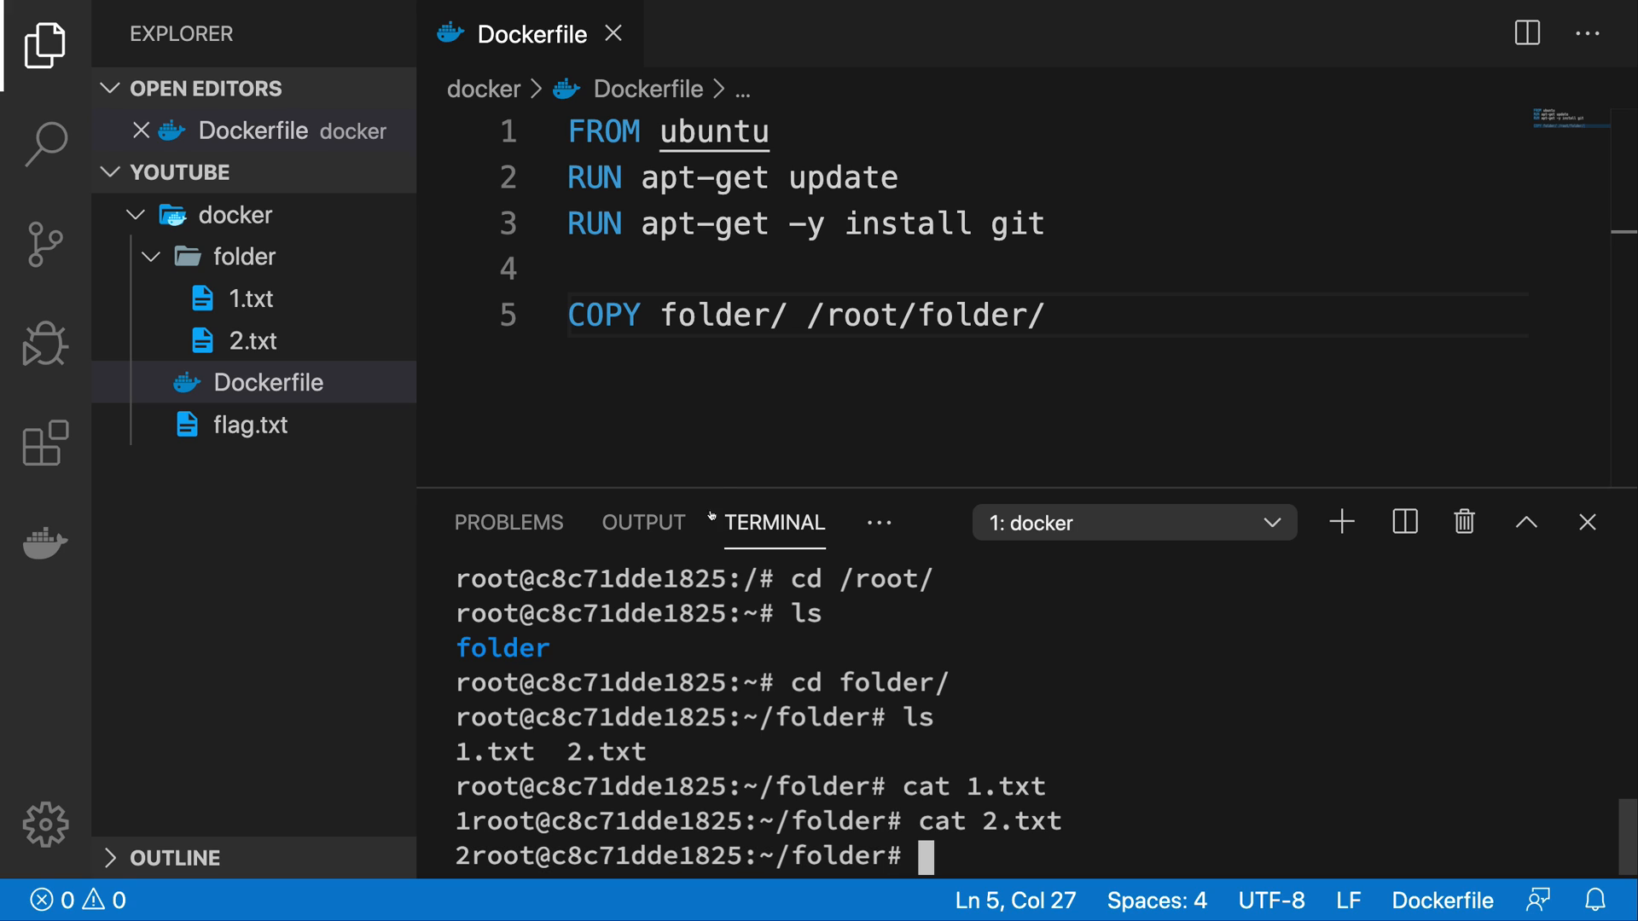
pyautogui.doubleClick(713, 314)
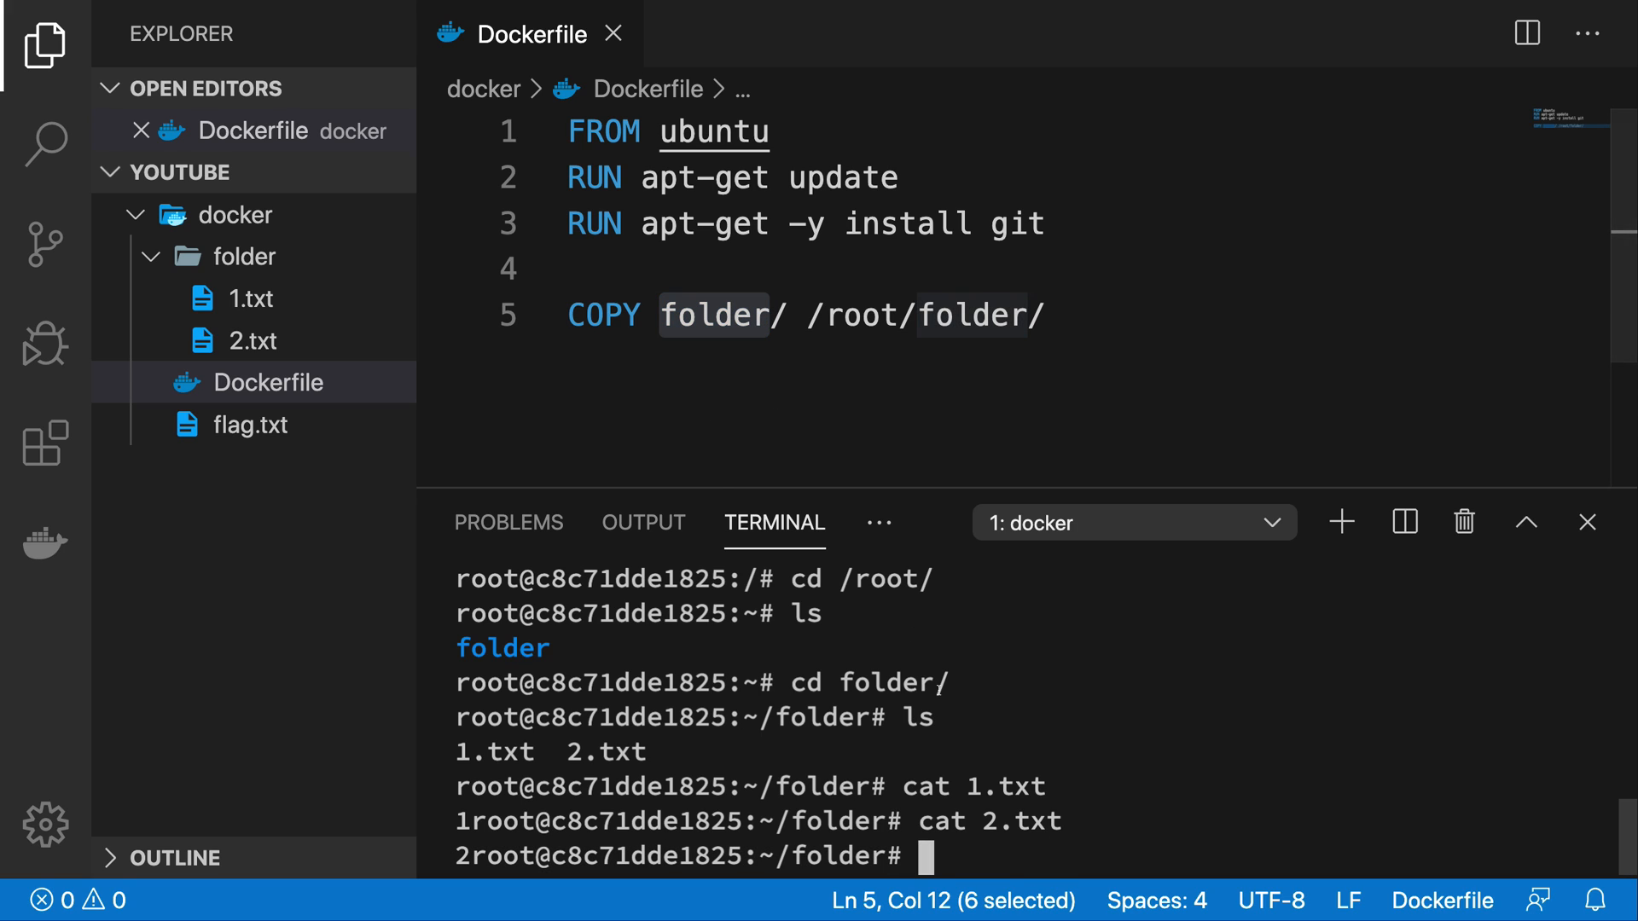
# Hide the terminal panel and the Explorer sidebar, leaving only the Dockerfile.
pyautogui.click(1587, 522)
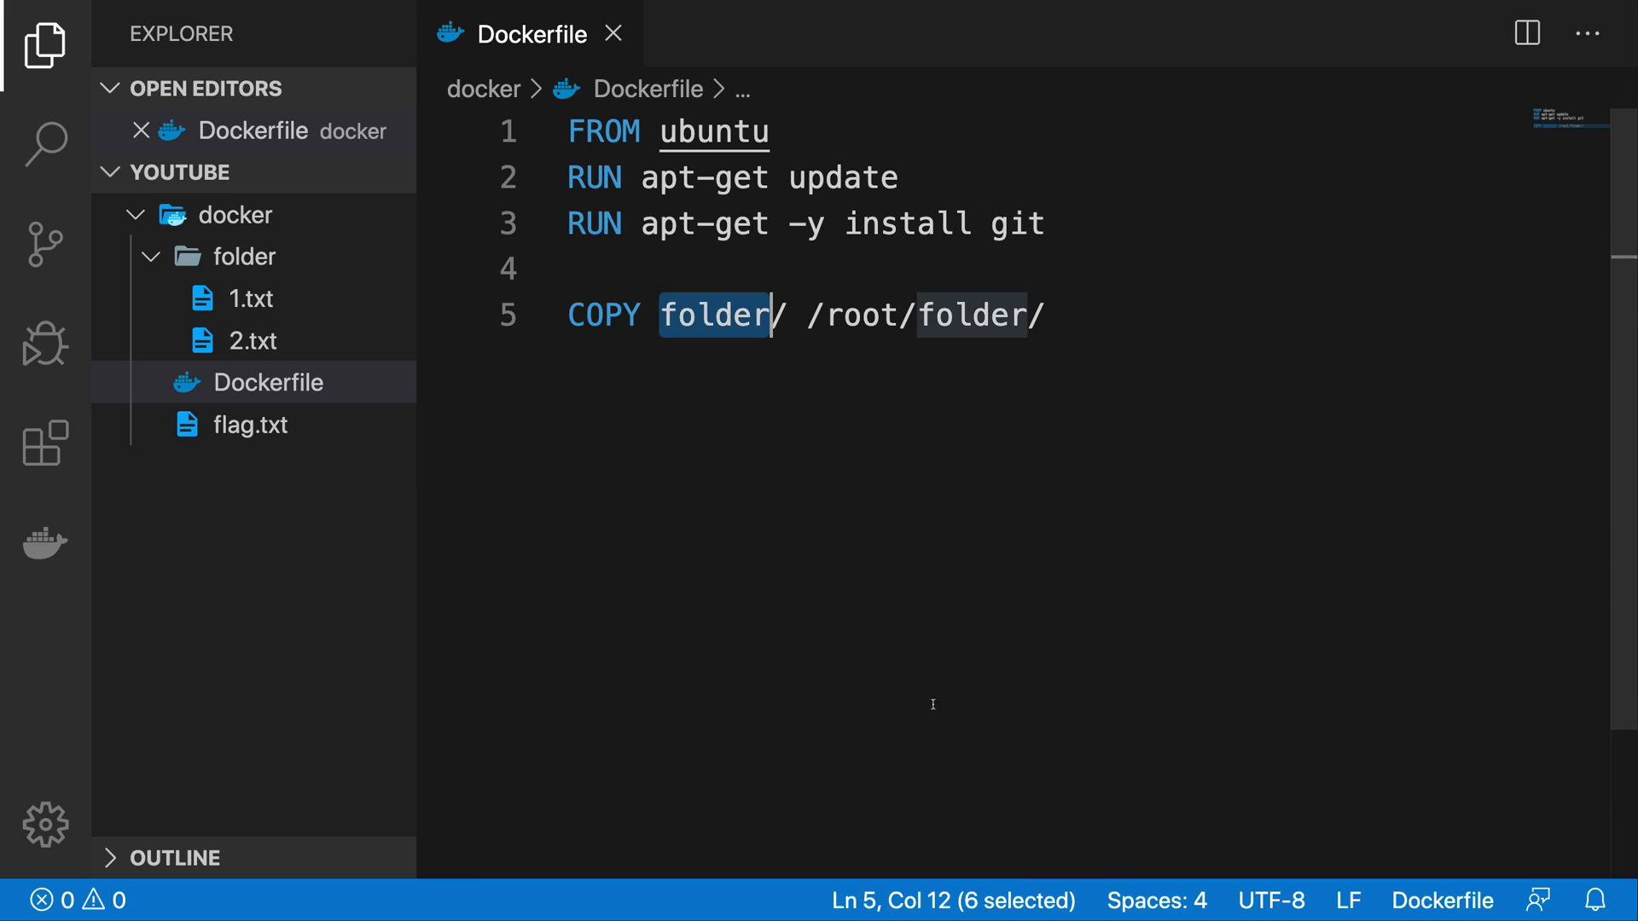
pyautogui.click(42, 46)
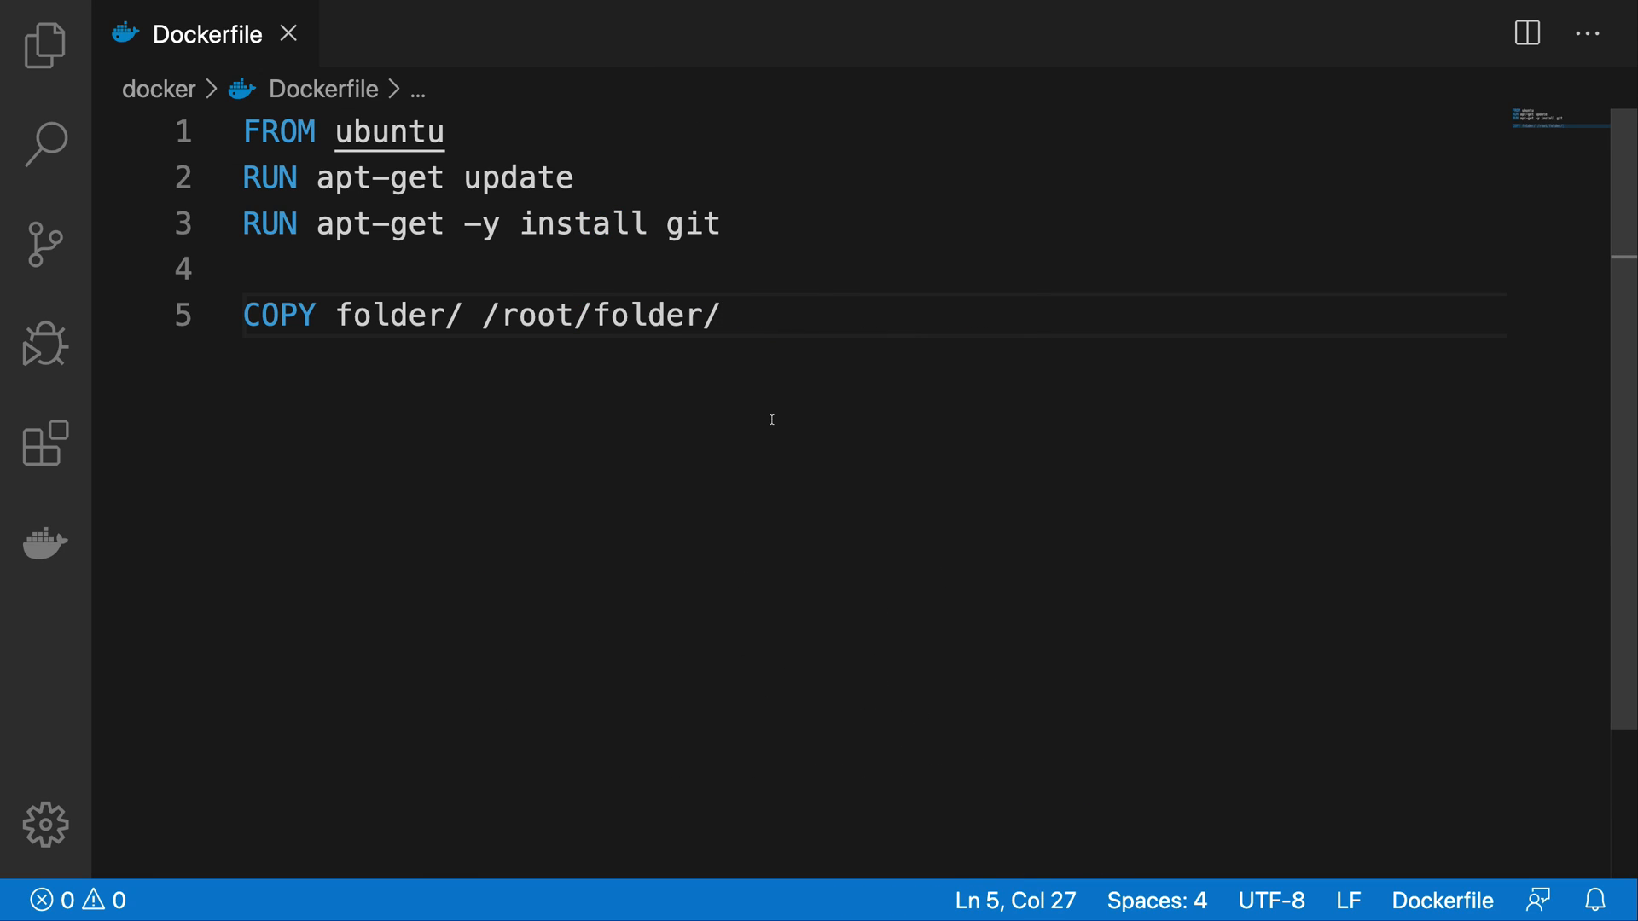